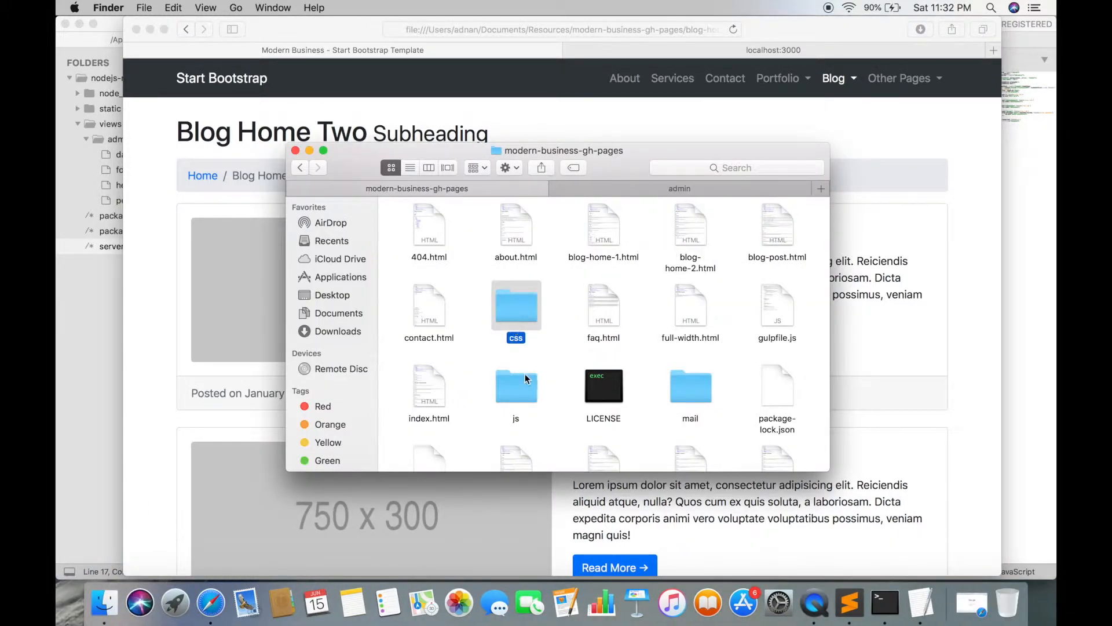
Locate blog-home-2.html in the blog project's template folder and open it with Sublime Text.
{"action": "scroll", "scroll_direction": "down", "scroll_amount": 3}
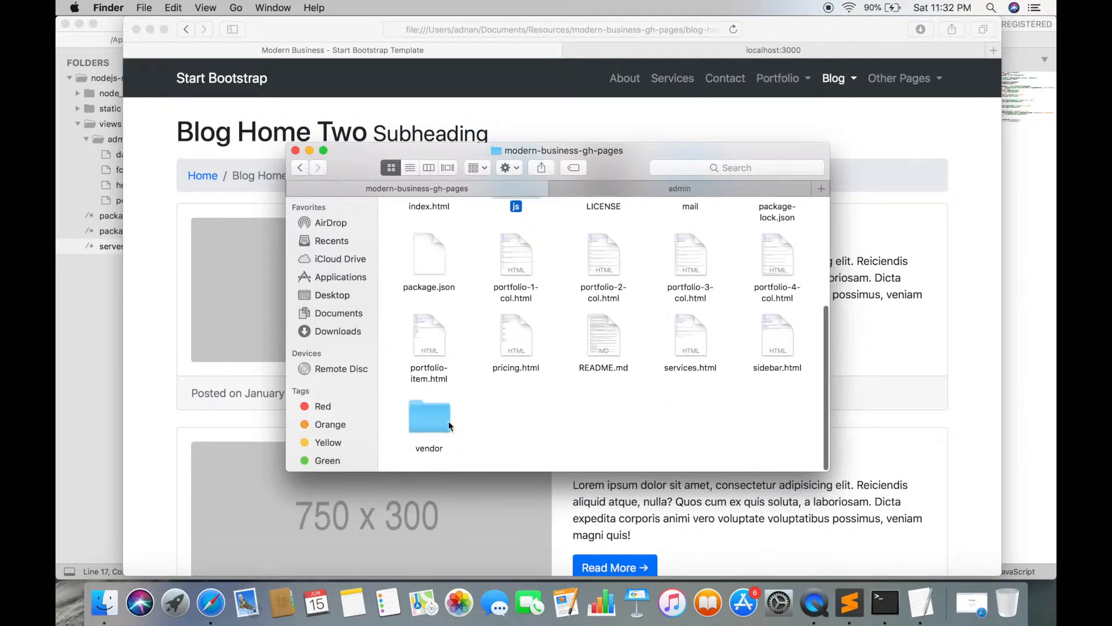
{"action": "left_click", "coordinate": [429, 416]}
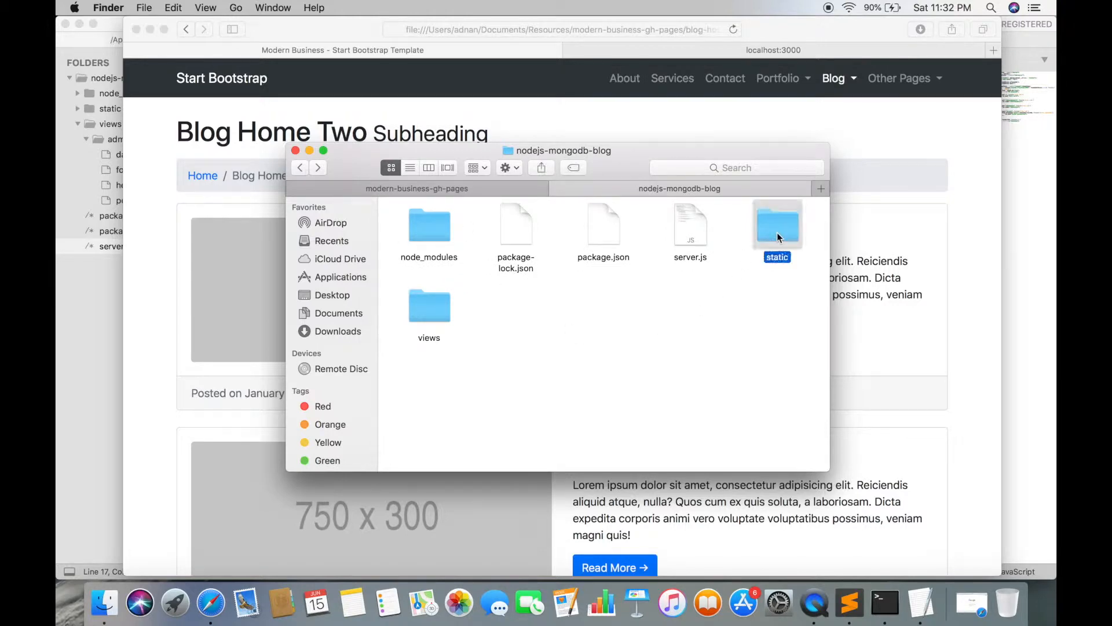
{"action": "double_click", "coordinate": [776, 224]}
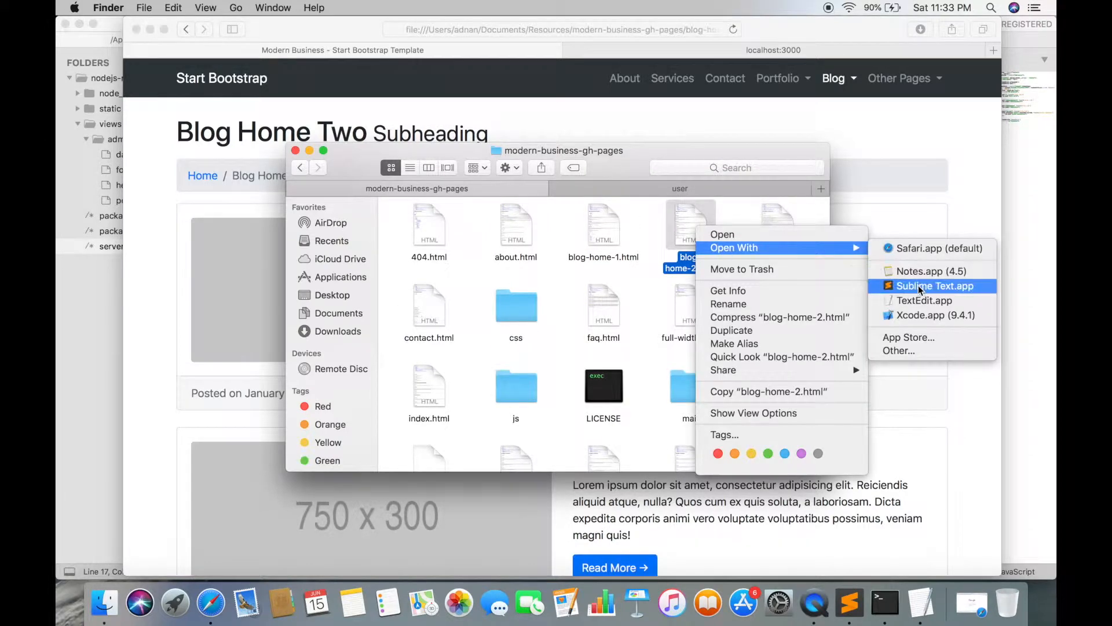
{"action": "left_click", "coordinate": [934, 285]}
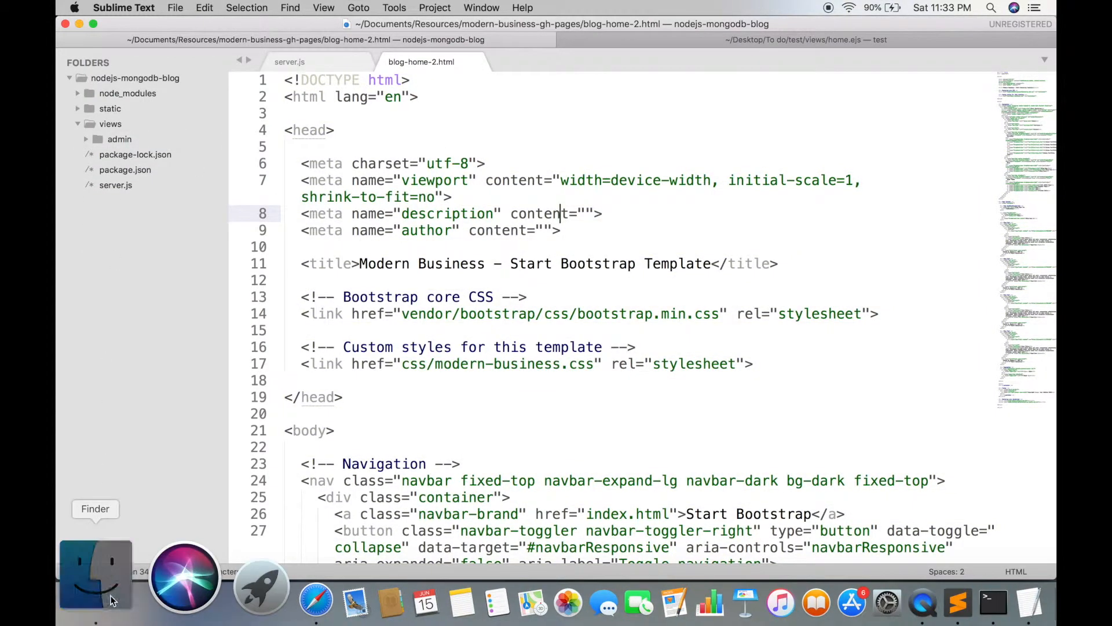
Create a new file under views/user and save it as home.ejs for the template markup.
{"action": "left_click", "coordinate": [97, 574]}
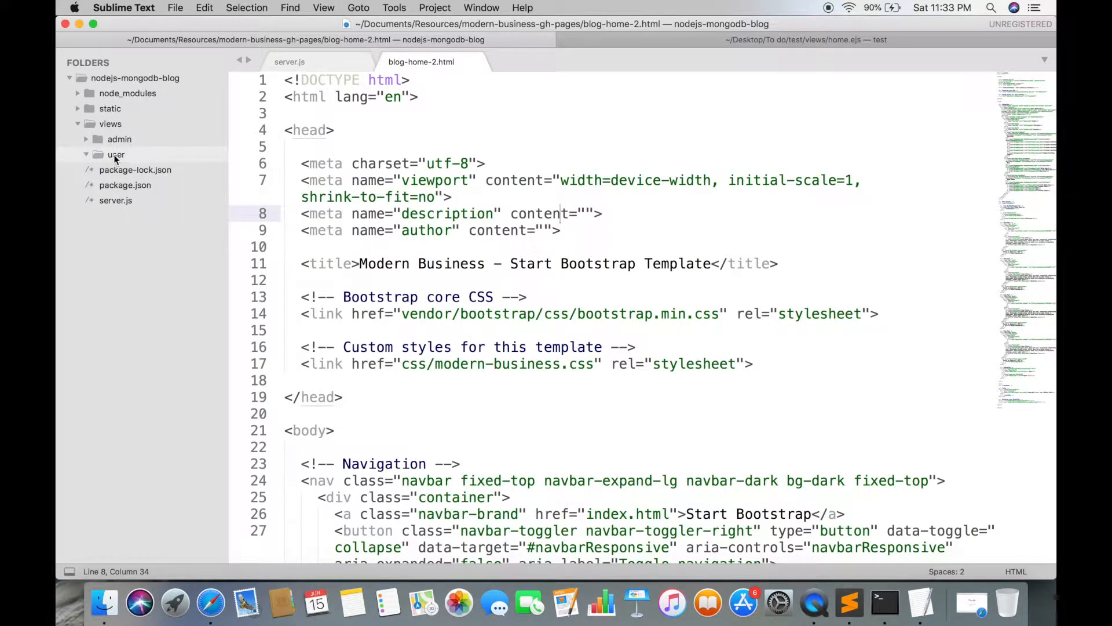
{"action": "key", "text": "cmd+n"}
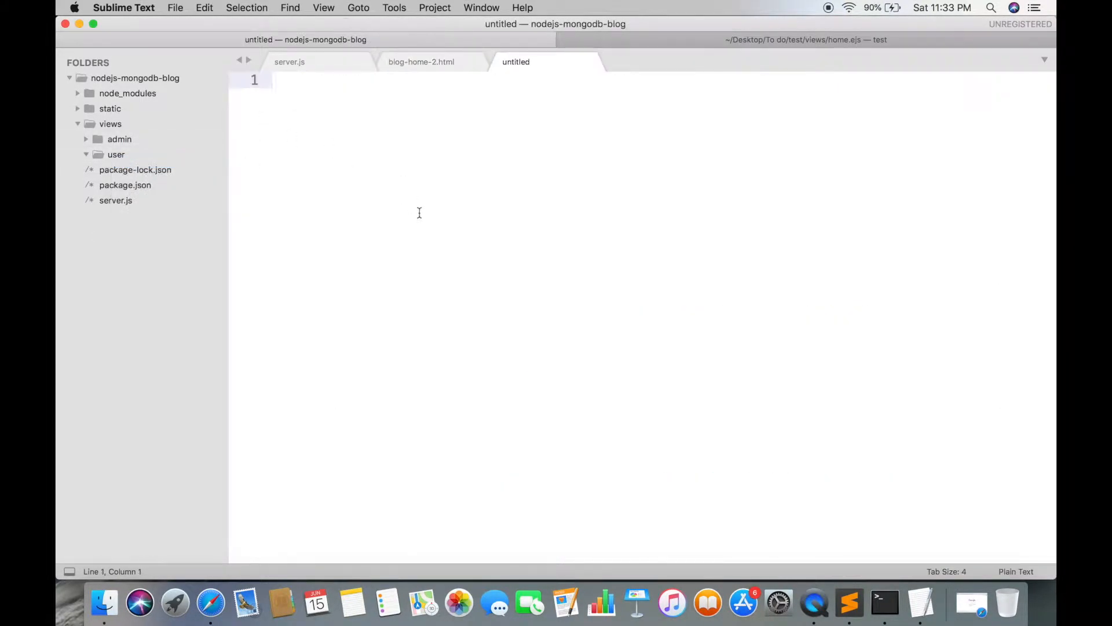
{"action": "key", "text": "cmd+s"}
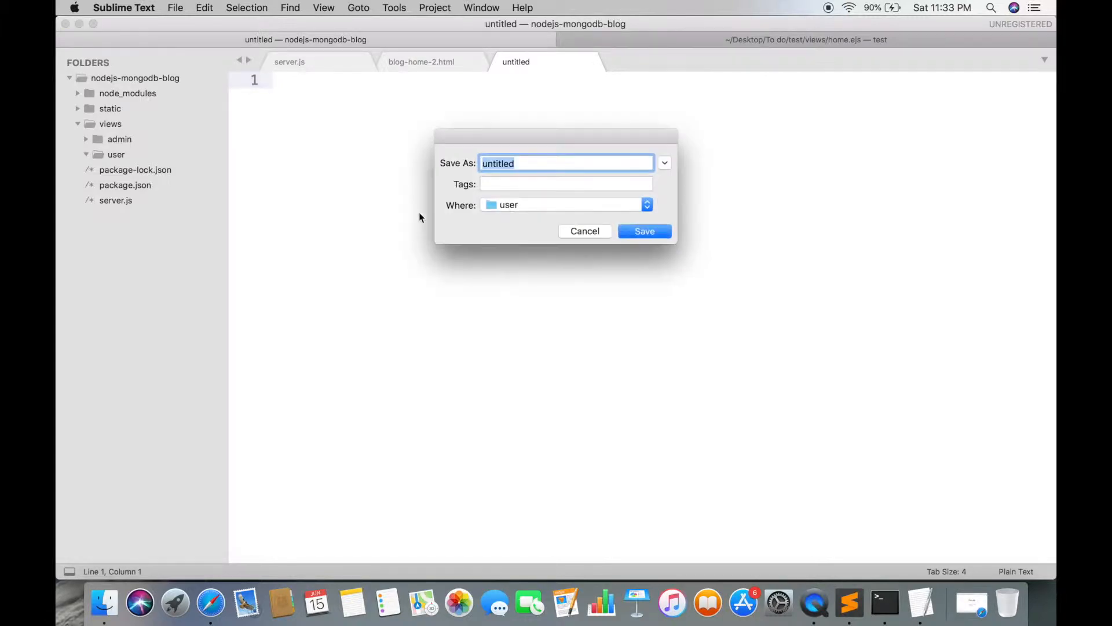
{"action": "type", "text": "home.ejs"}
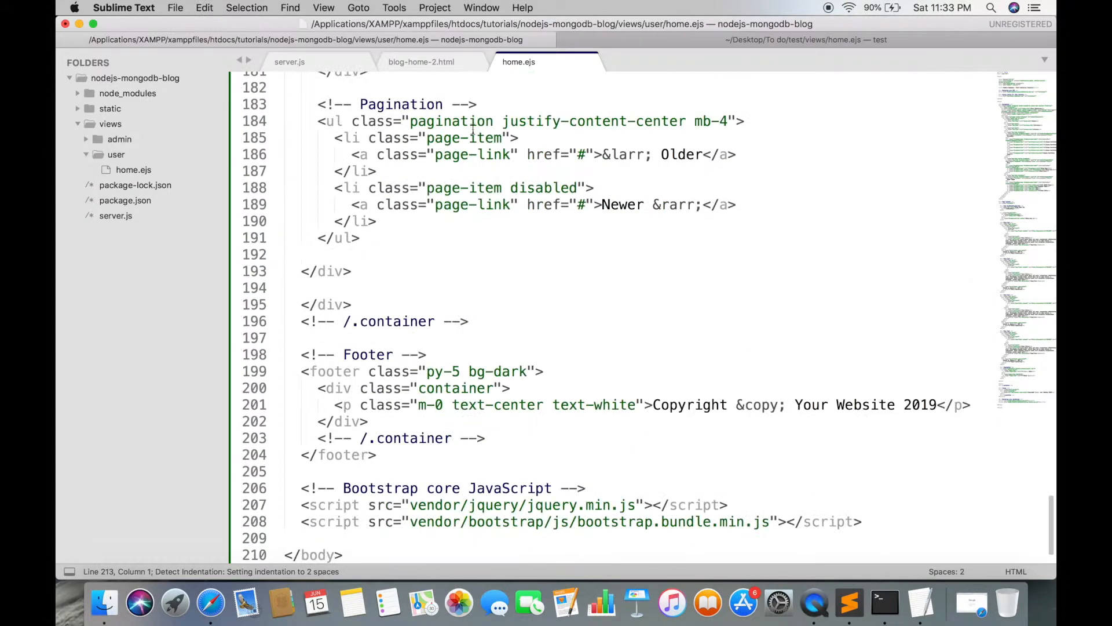
In server.js, replace res.send("Hello world") with res.render("user/home") and save.
{"action": "left_click", "coordinate": [288, 62]}
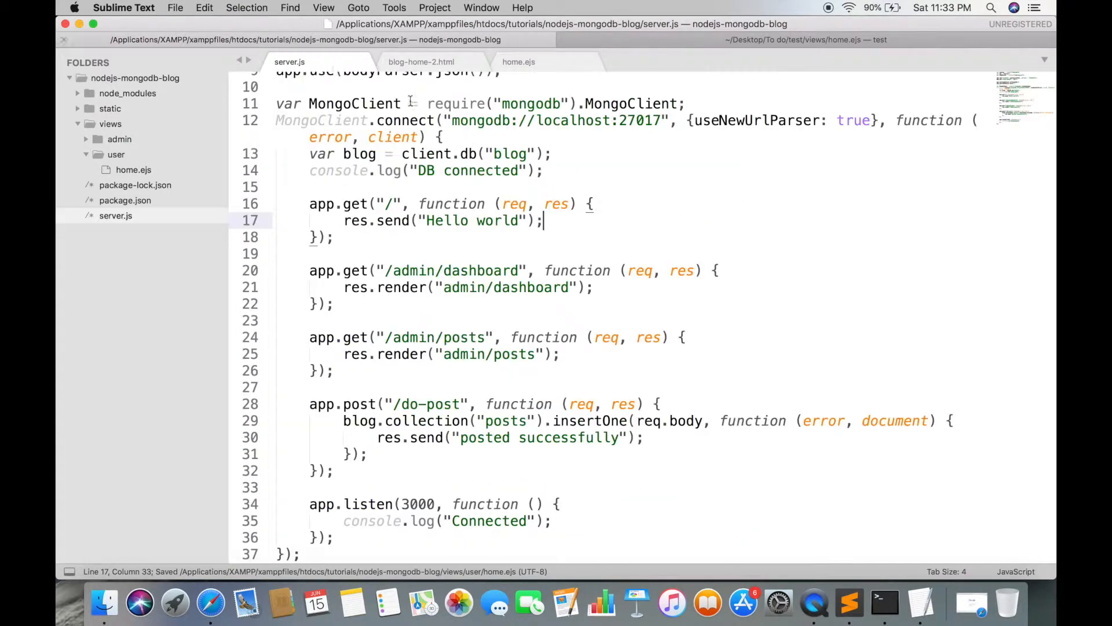
{"action": "double_click", "coordinate": [393, 220]}
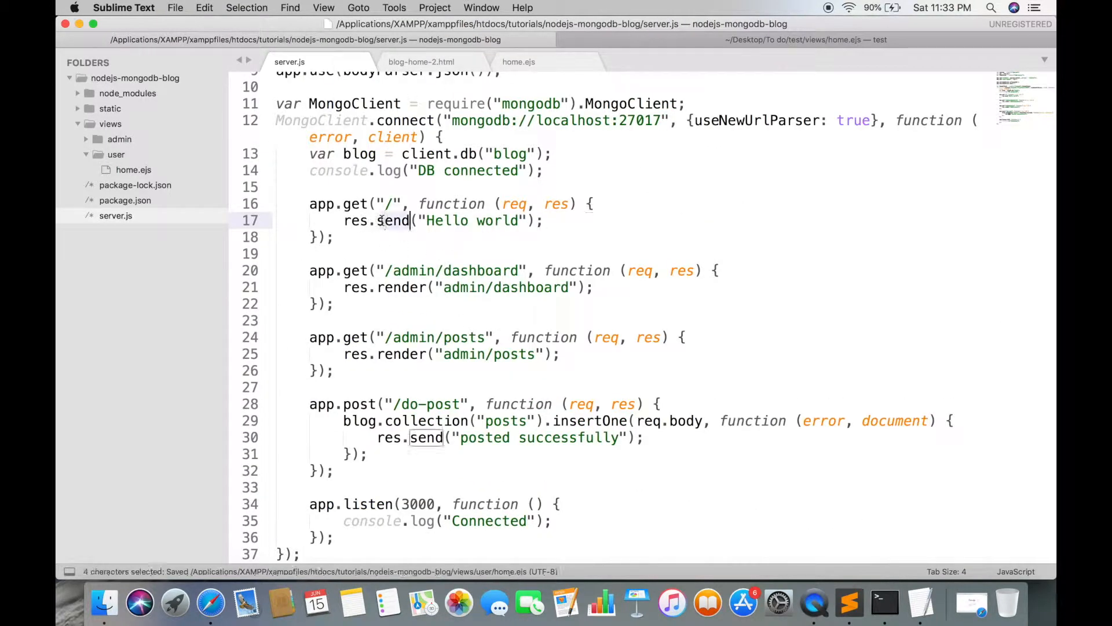
{"action": "type", "text": "render"}
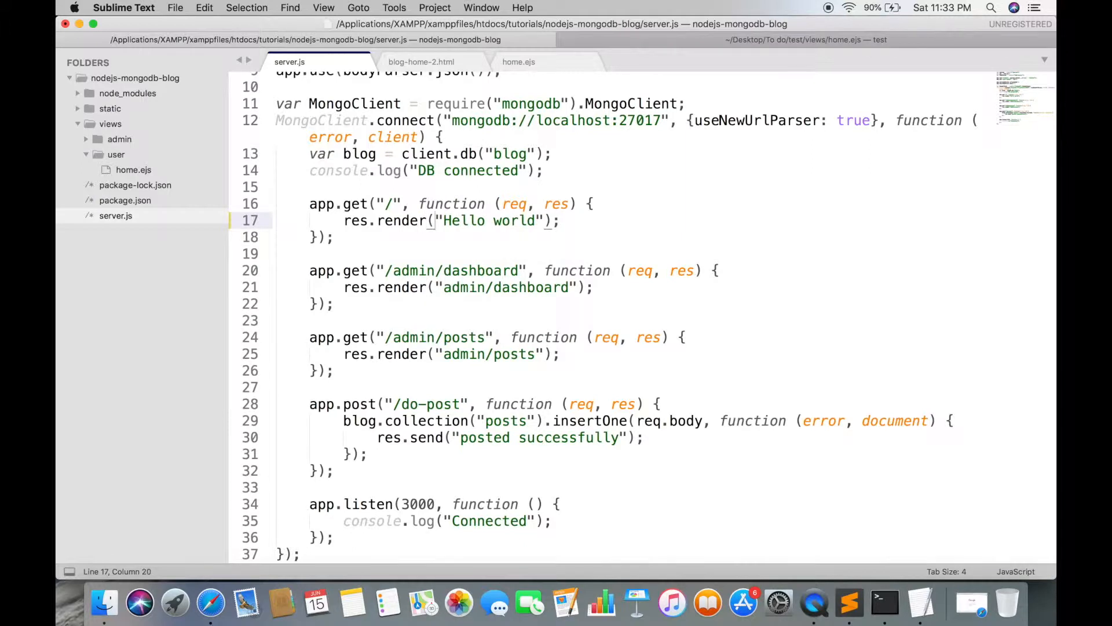
{"action": "type", "text": "ad"}
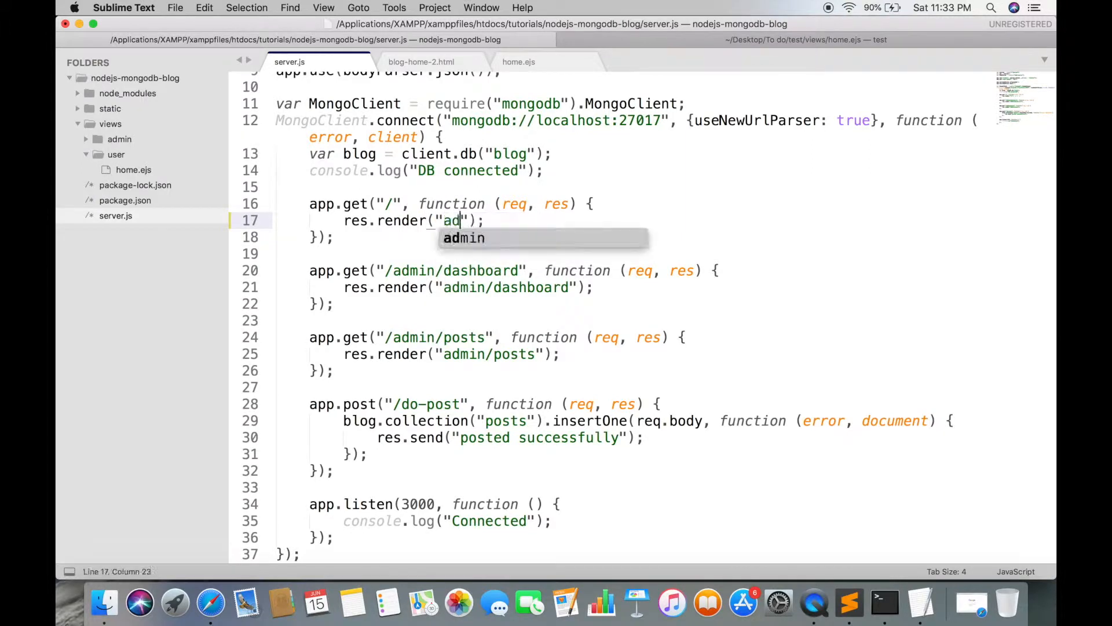
{"action": "type", "text": "user/home"}
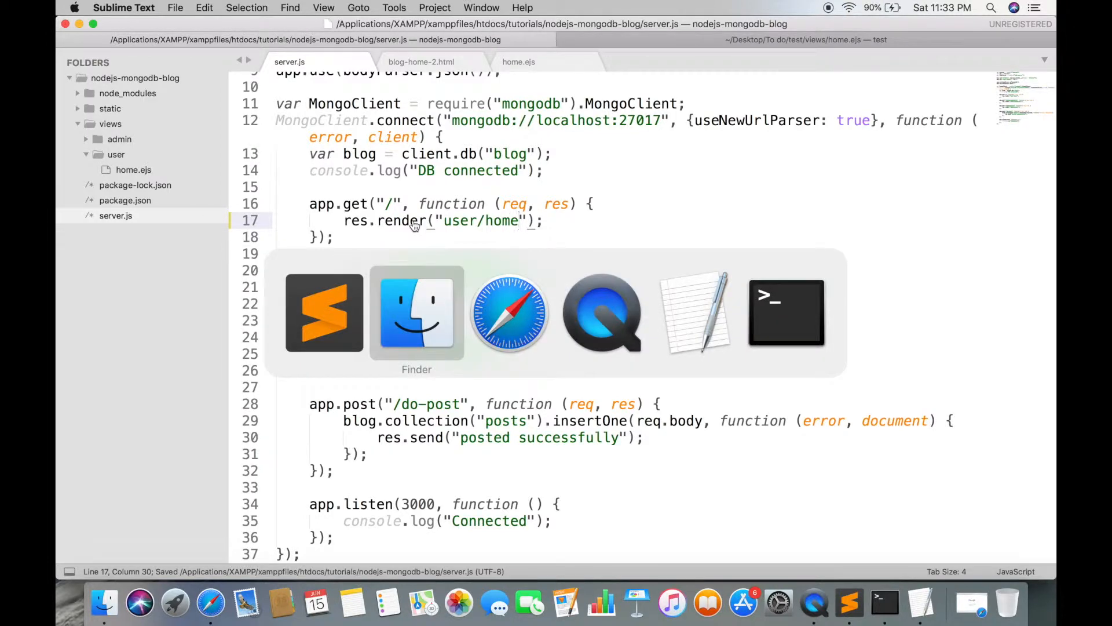
{"action": "left_click", "coordinate": [509, 313]}
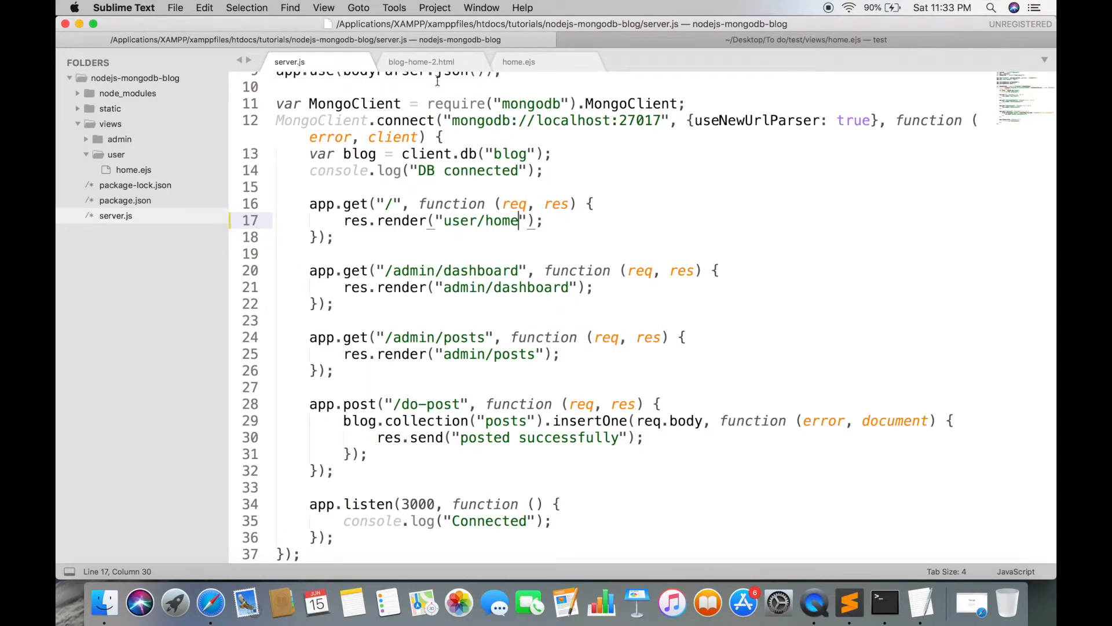
Return to home.ejs and scroll to the top of the markup.
{"action": "left_click", "coordinate": [519, 61]}
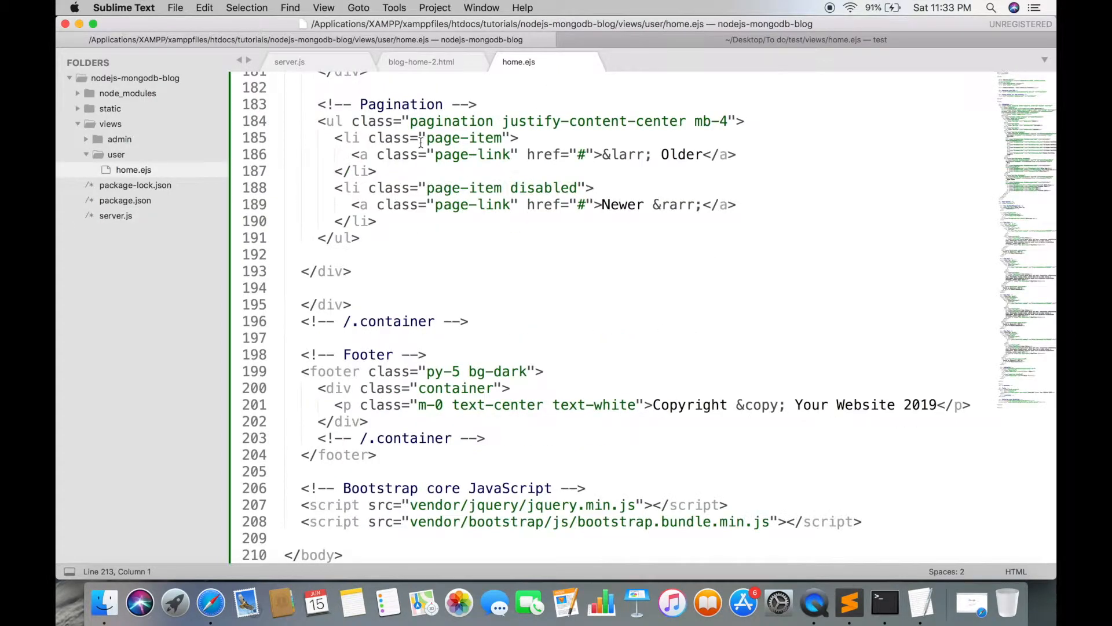
{"action": "scroll", "scroll_direction": "up", "scroll_amount": 3}
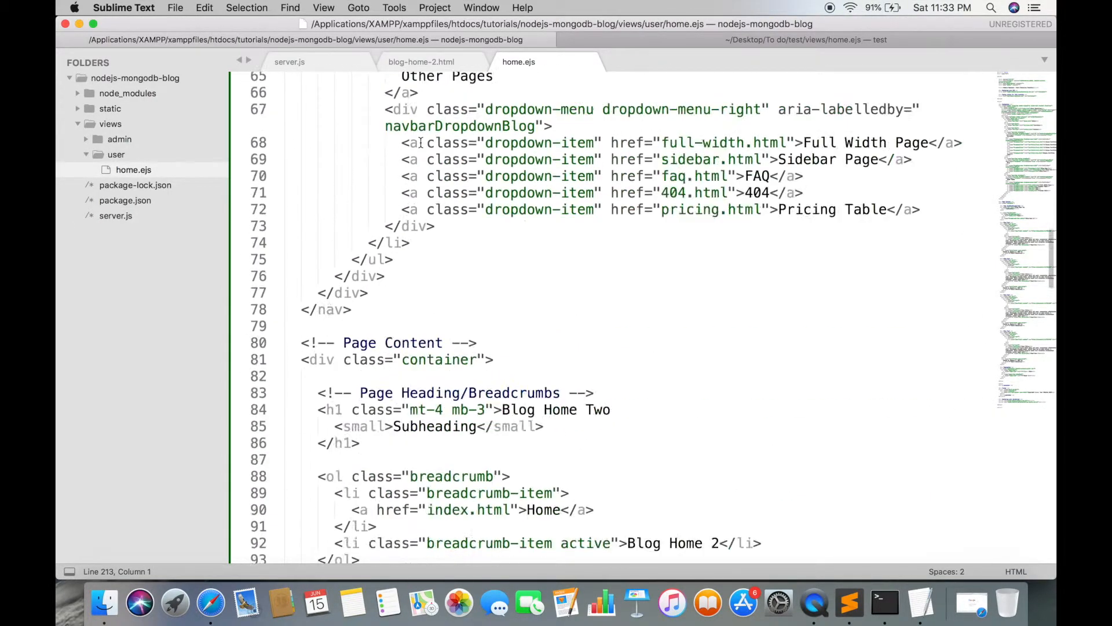
Create header.ejs in the user folder and move the head and navigation markup into it.
{"action": "right_click", "coordinate": [116, 155]}
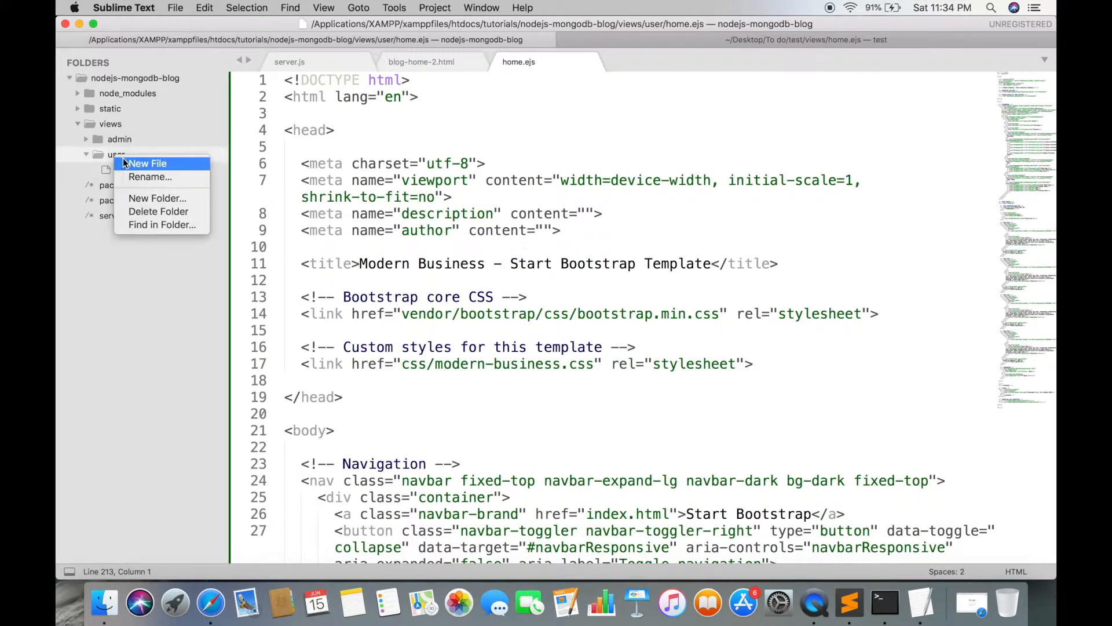
{"action": "left_click", "coordinate": [147, 163]}
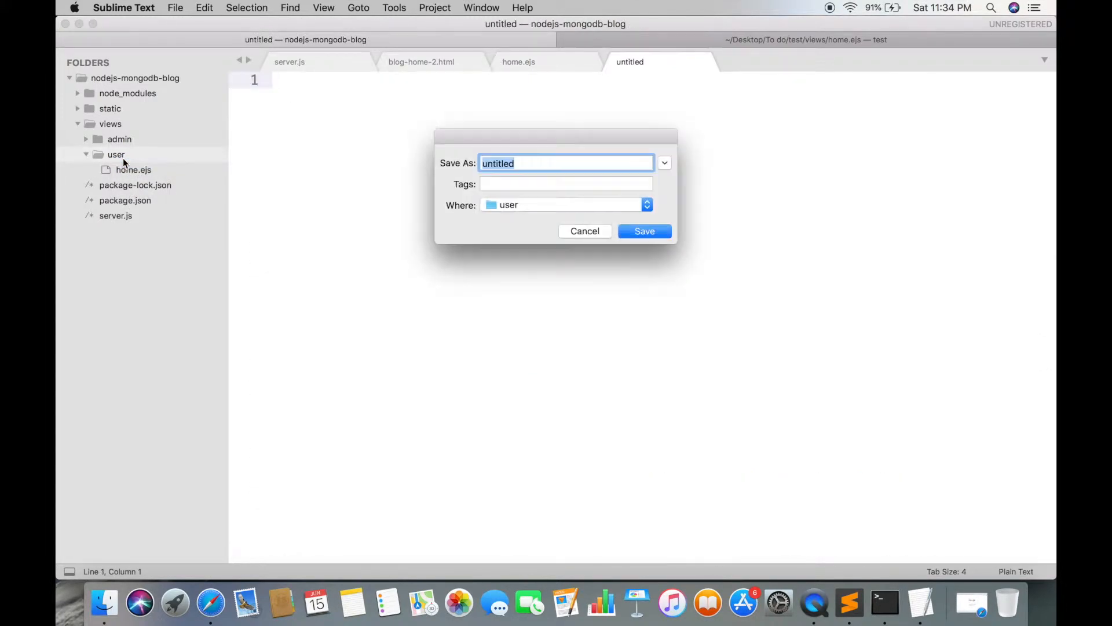
{"action": "type", "text": "header.ejs"}
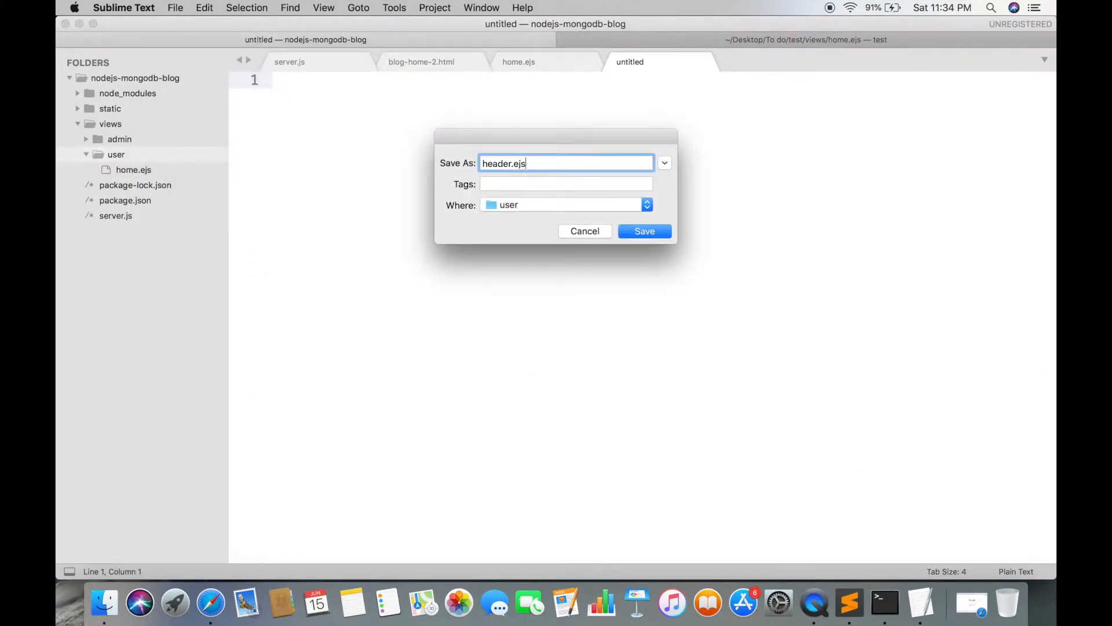
{"action": "left_click", "coordinate": [643, 231]}
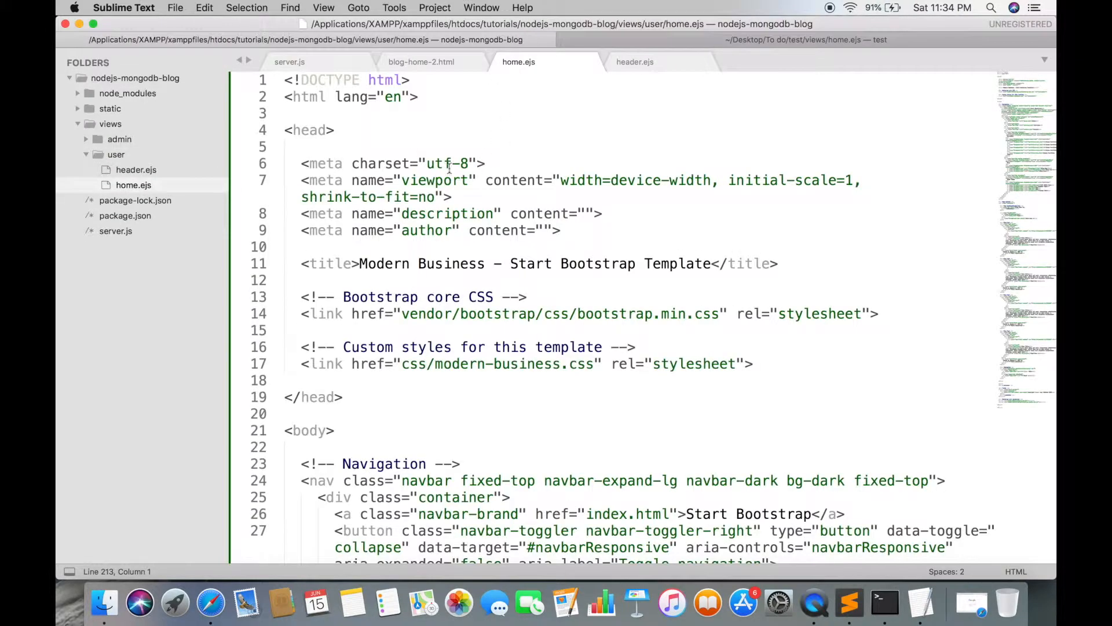
{"action": "scroll", "scroll_direction": "down", "scroll_amount": 3}
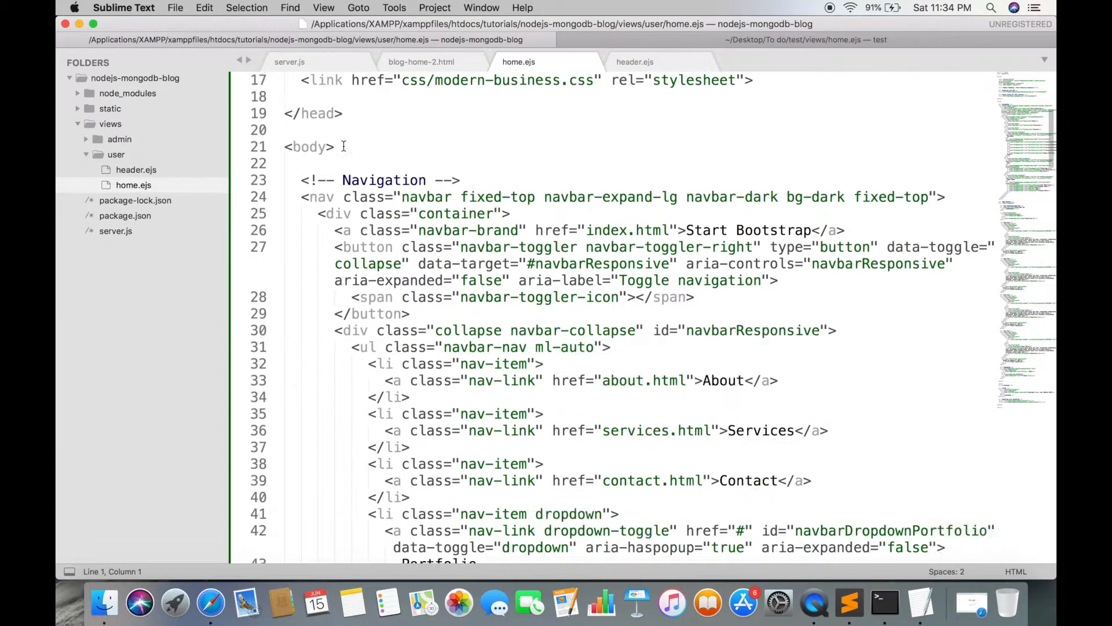
{"action": "scroll", "scroll_direction": "down", "scroll_amount": 3}
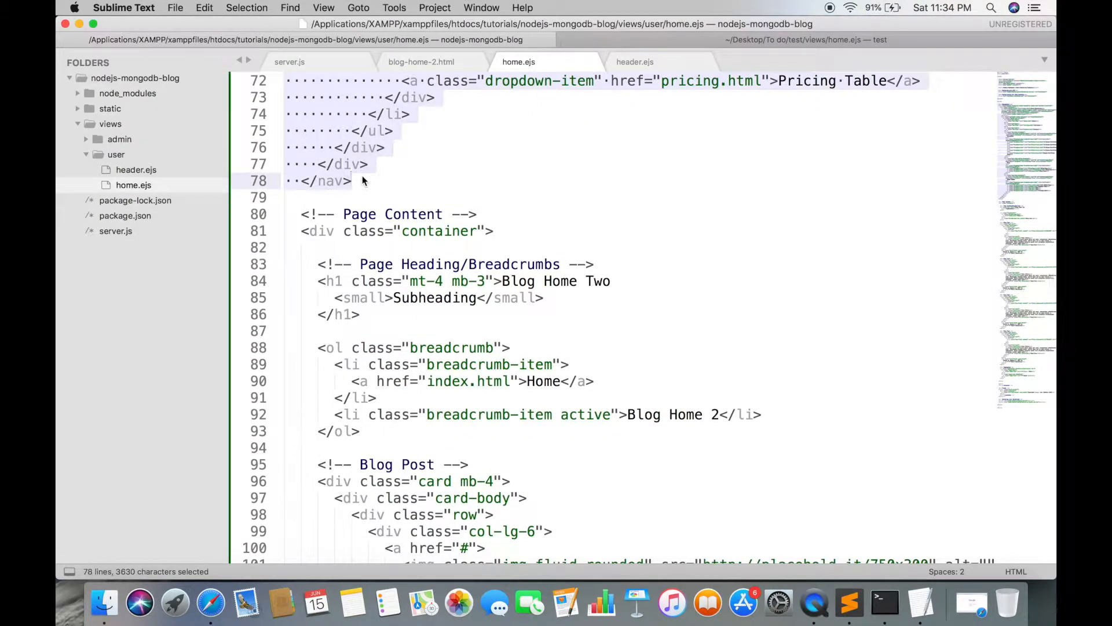
{"action": "left_click", "coordinate": [635, 61]}
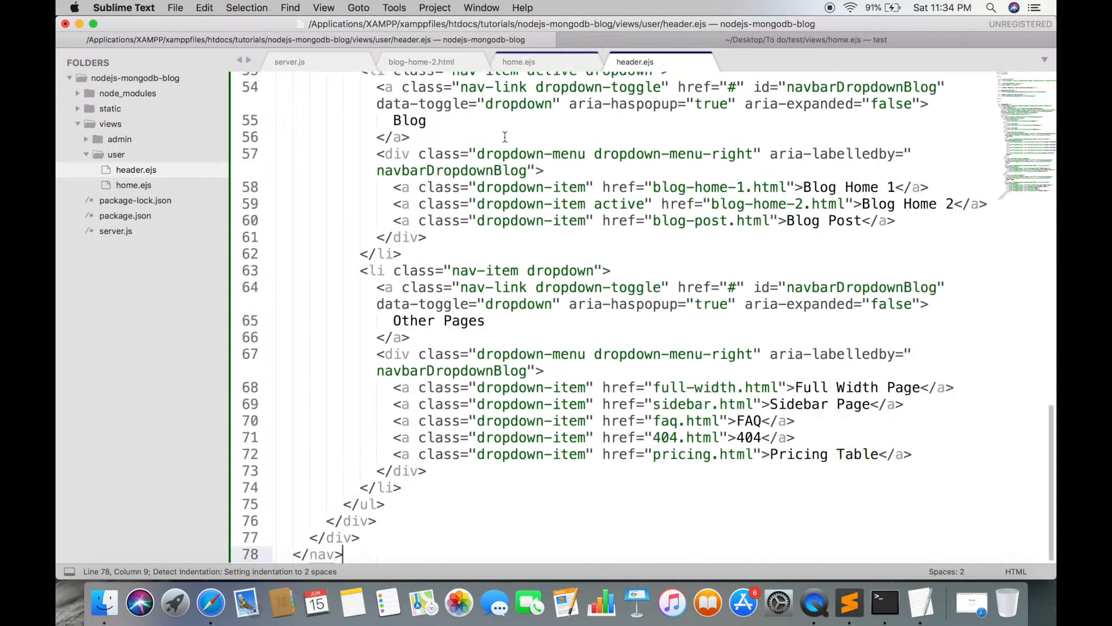
Add <% include header %> at the top of home.ejs and save it.
{"action": "left_click", "coordinate": [519, 62]}
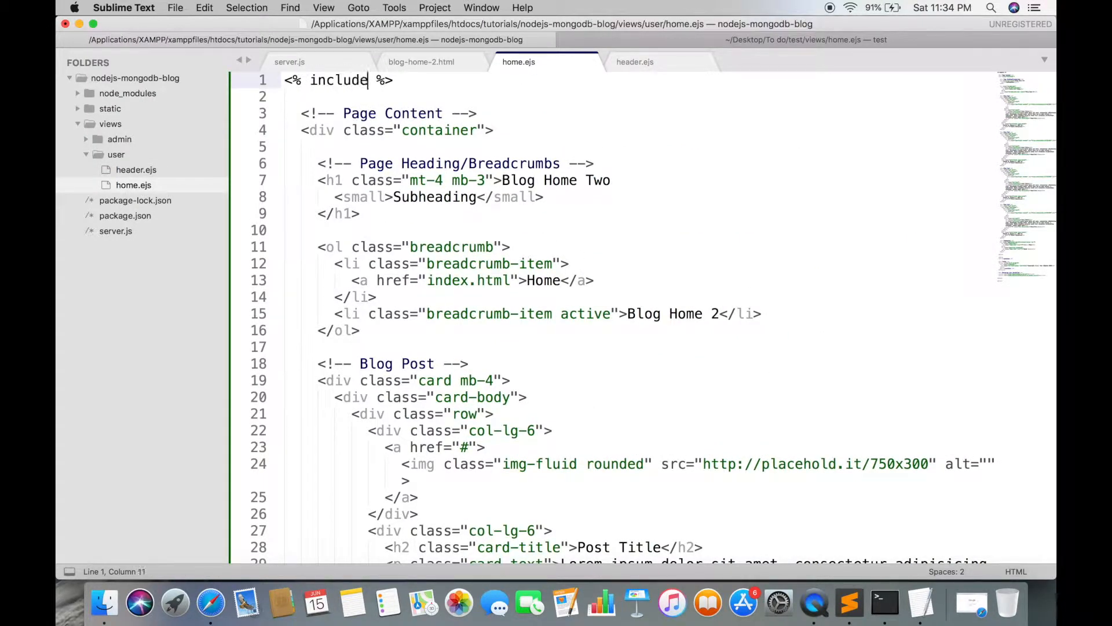
{"action": "type", "text": "header"}
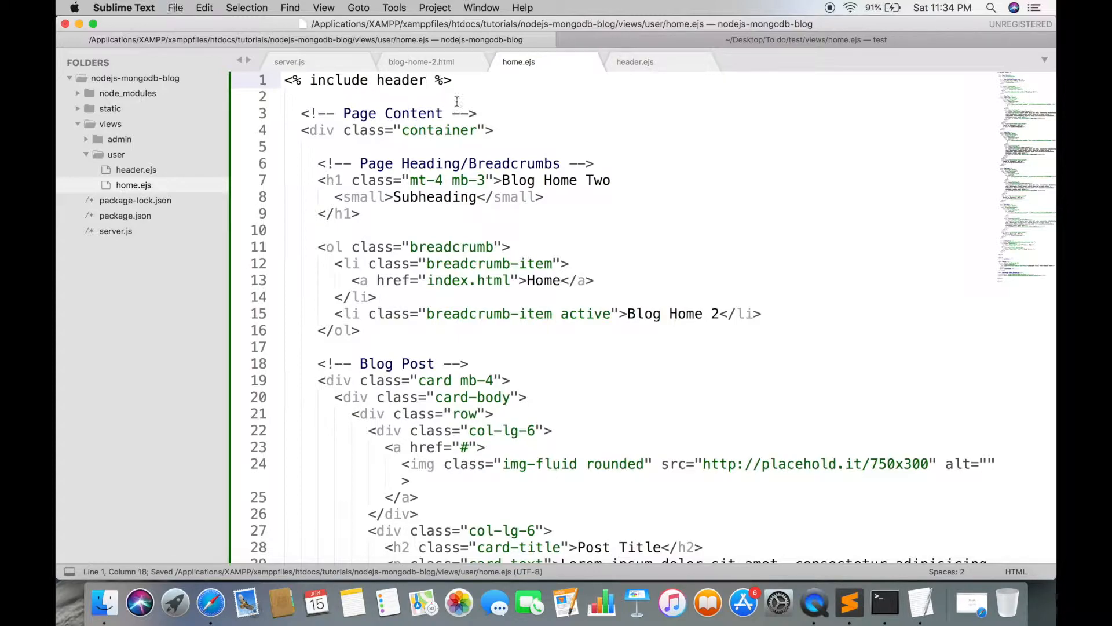
{"action": "scroll", "scroll_direction": "down", "scroll_amount": 3}
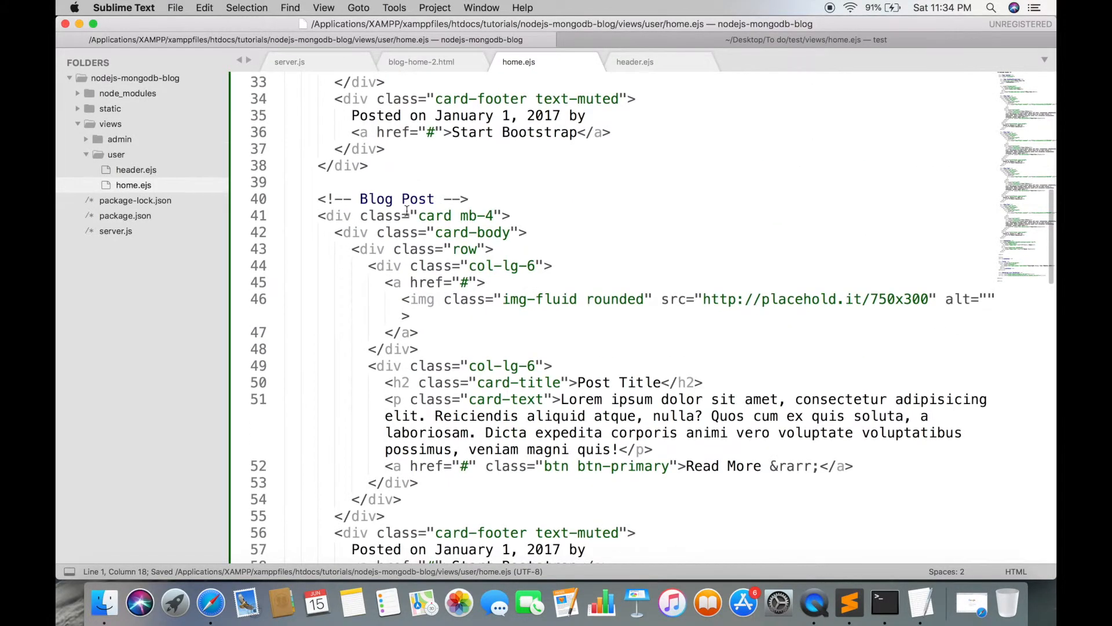
{"action": "scroll", "scroll_direction": "down", "scroll_amount": 3}
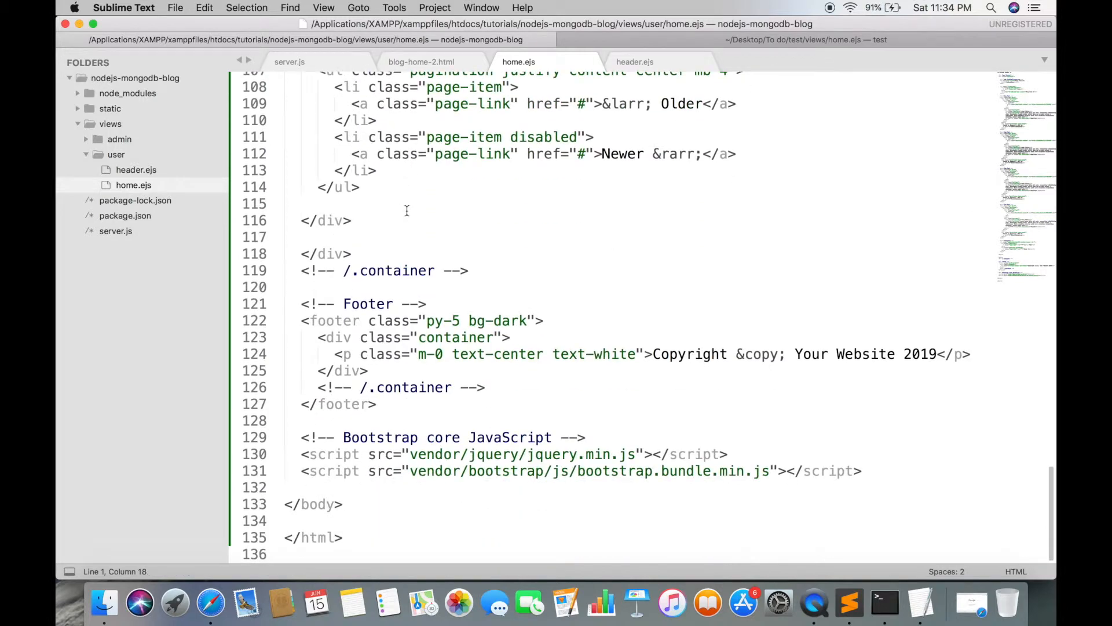
{"action": "left_click", "coordinate": [305, 304]}
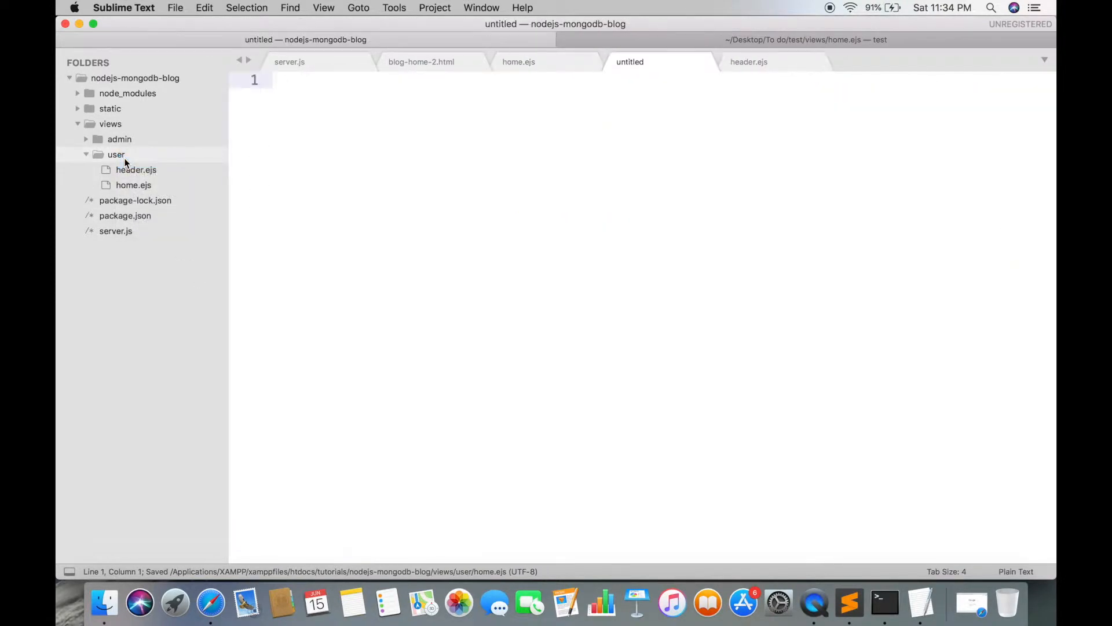
Save a new footer.ejs, add <% include footer %> at the bottom of home.ejs, then check the browser.
{"action": "type", "text": "footer.e"}
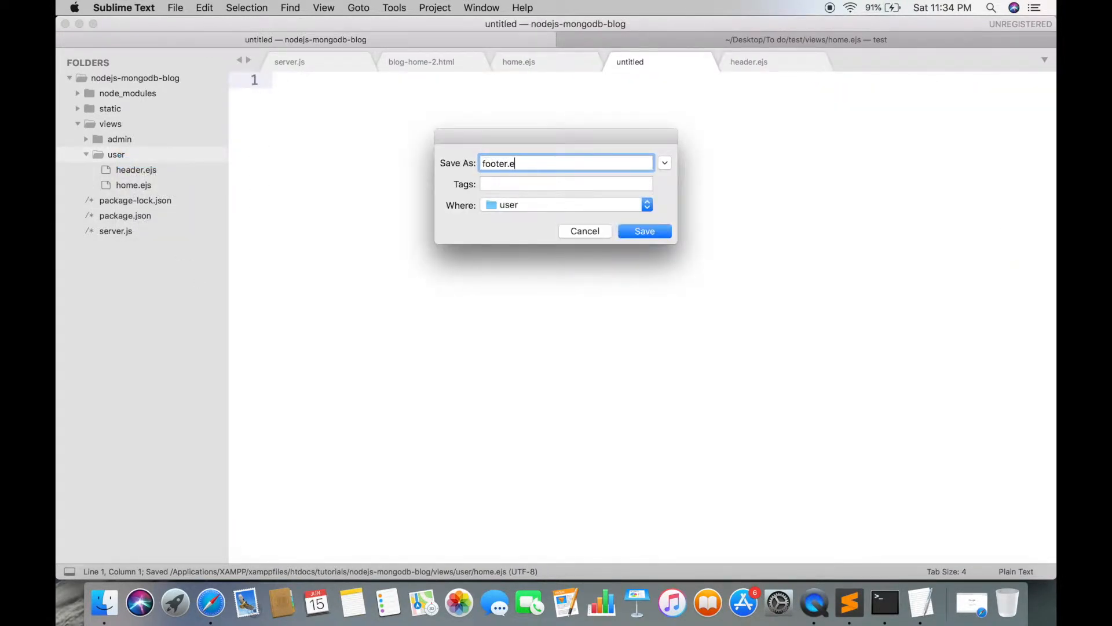
{"action": "left_click", "coordinate": [643, 231]}
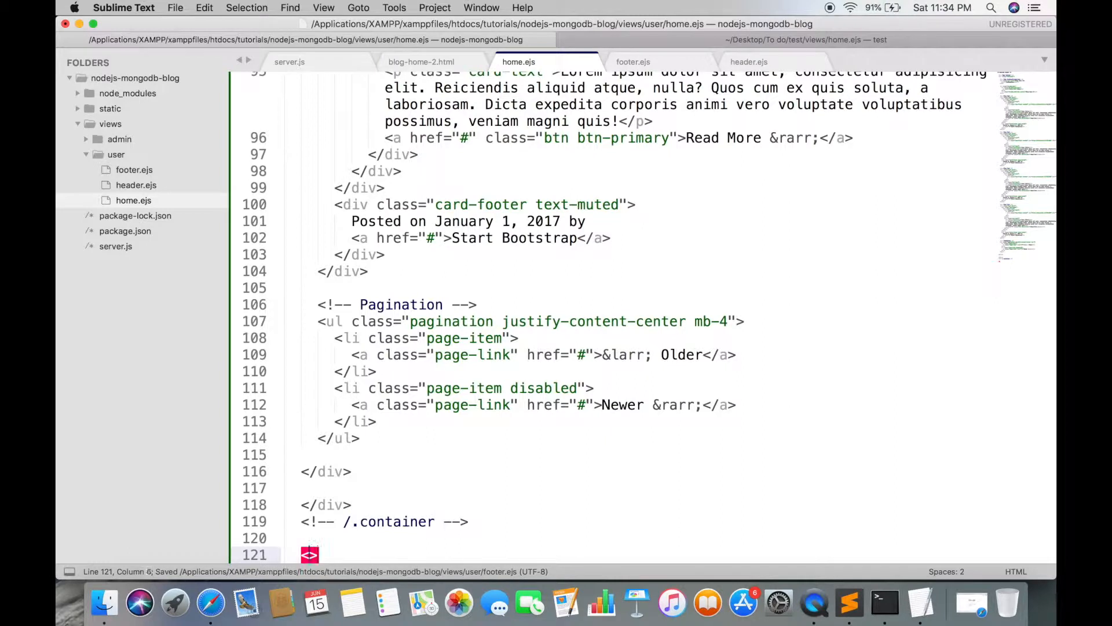
{"action": "type", "text": "<% inclu %>"}
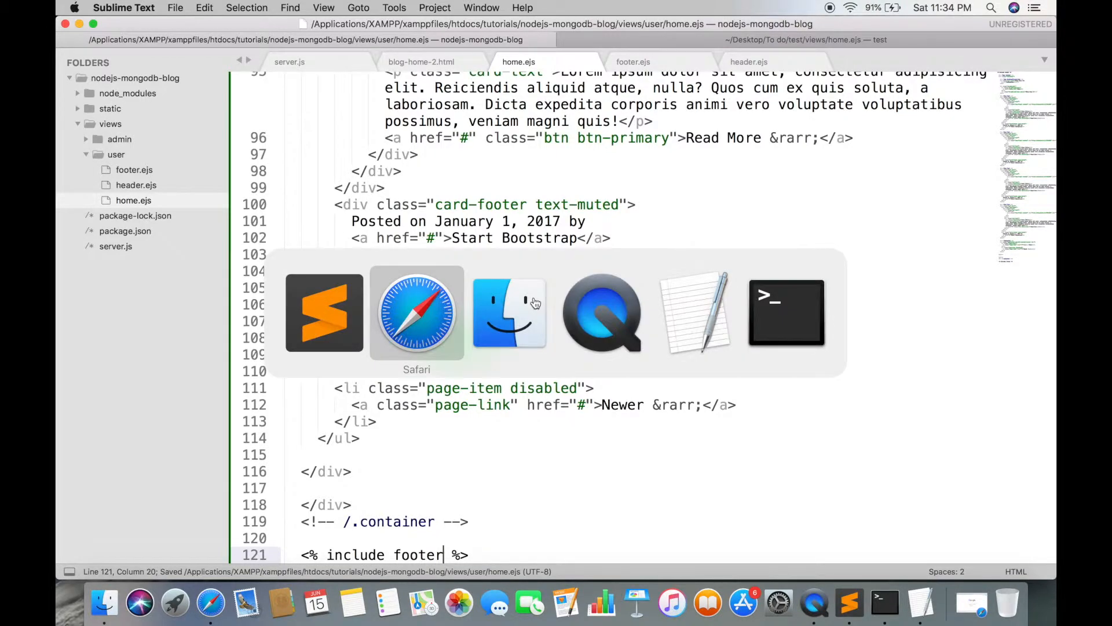
{"action": "left_click", "coordinate": [416, 313]}
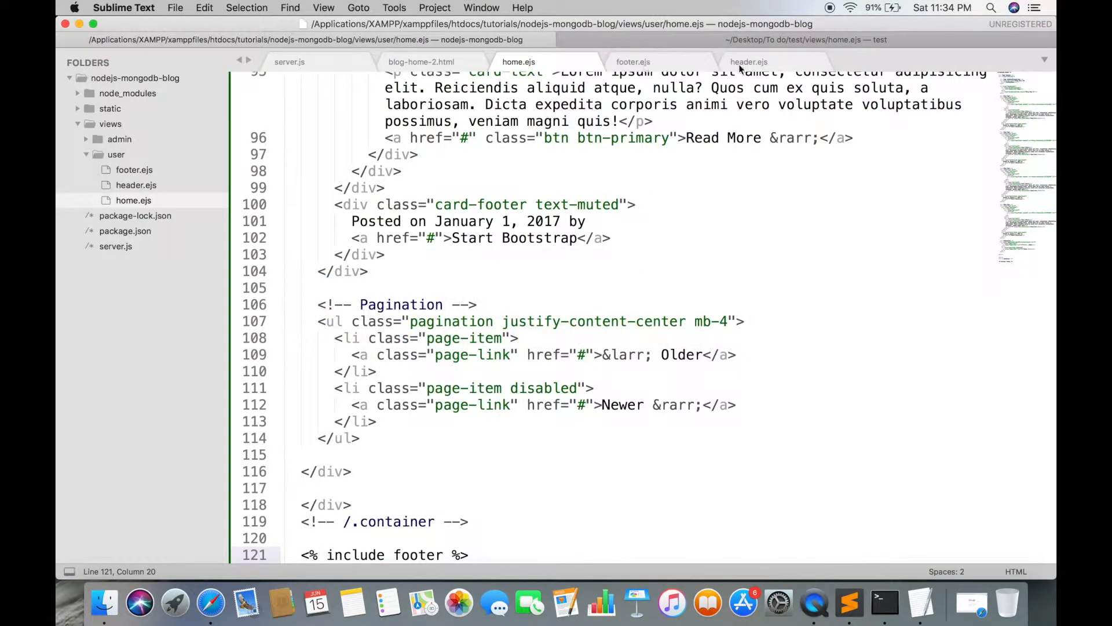
{"action": "left_click", "coordinate": [750, 61]}
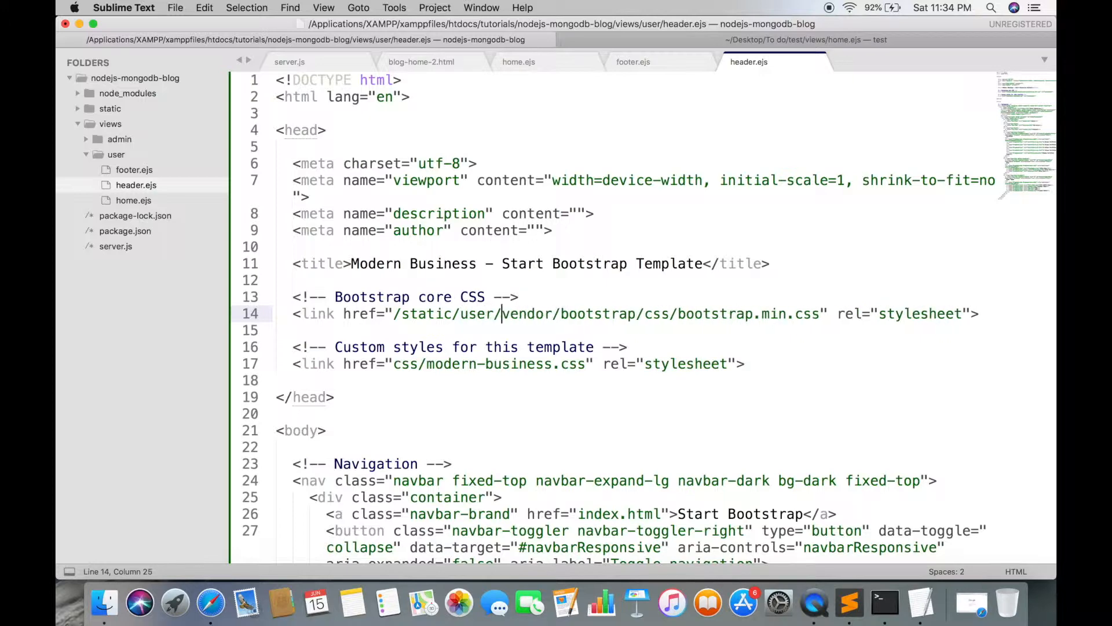
Prefix both stylesheet hrefs in header.ejs with /static/user/ and verify the styled page.
{"action": "type", "text": "/"}
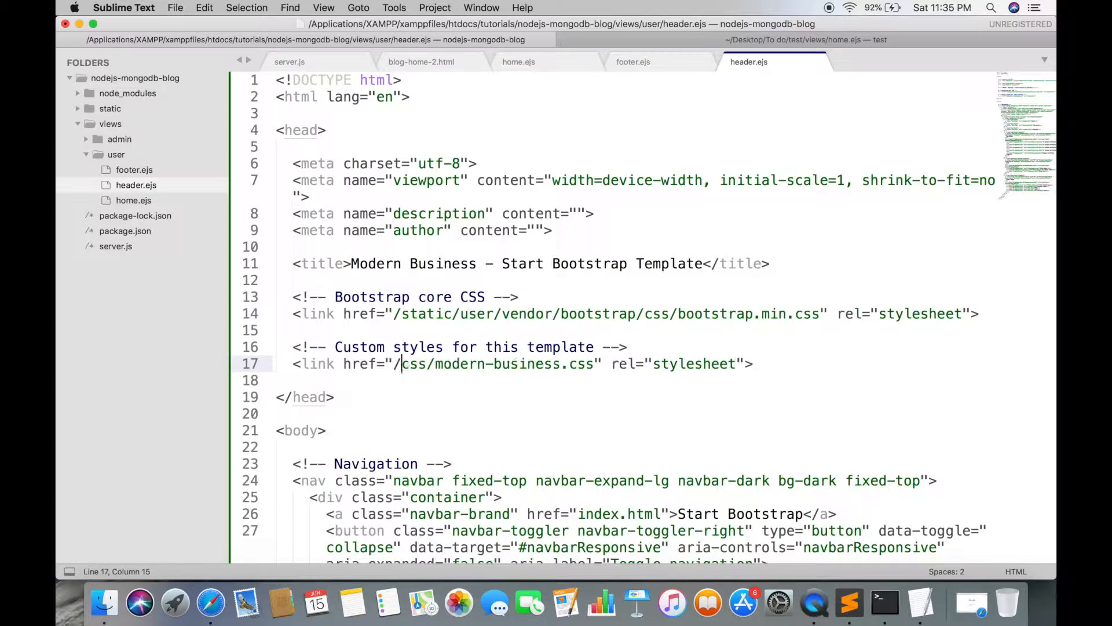
{"action": "type", "text": "static/use"}
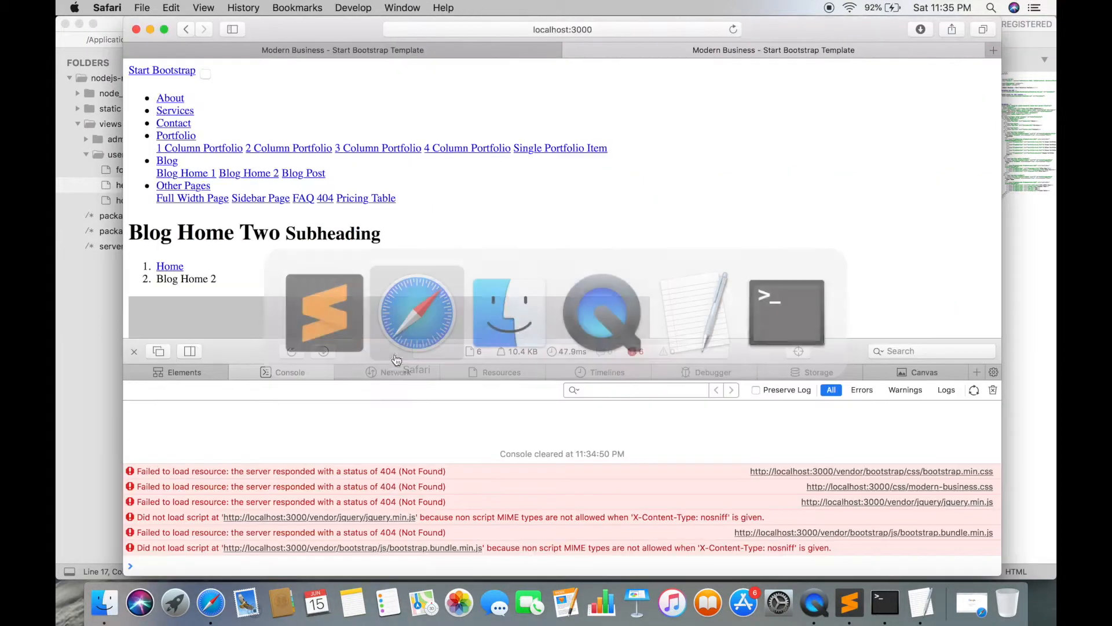
{"action": "left_click", "coordinate": [732, 29]}
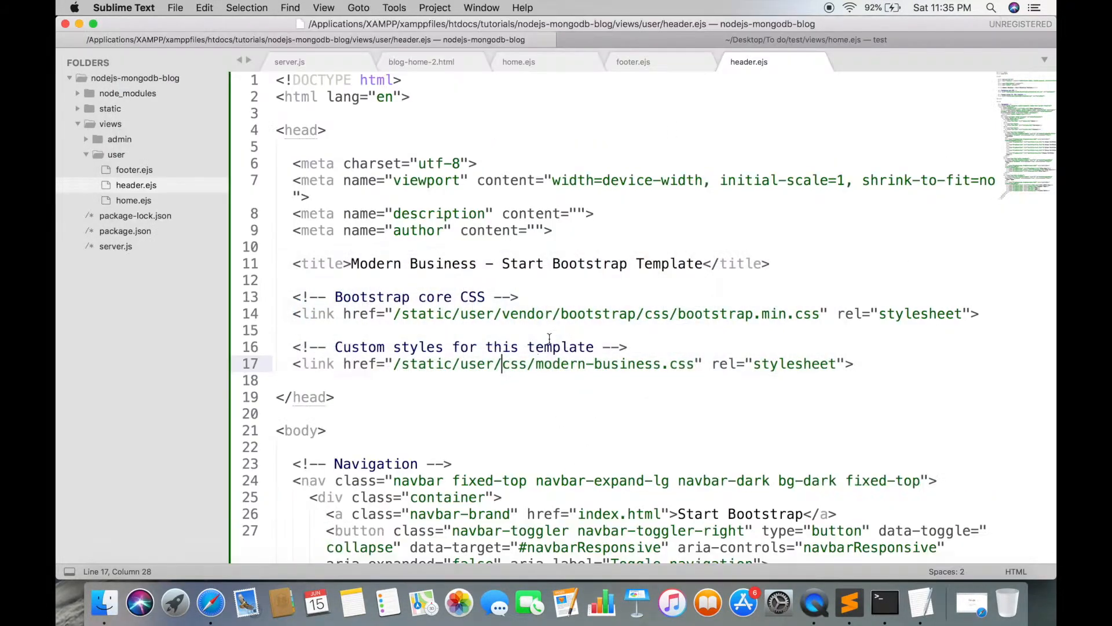
{"action": "scroll", "scroll_direction": "down", "scroll_amount": 3}
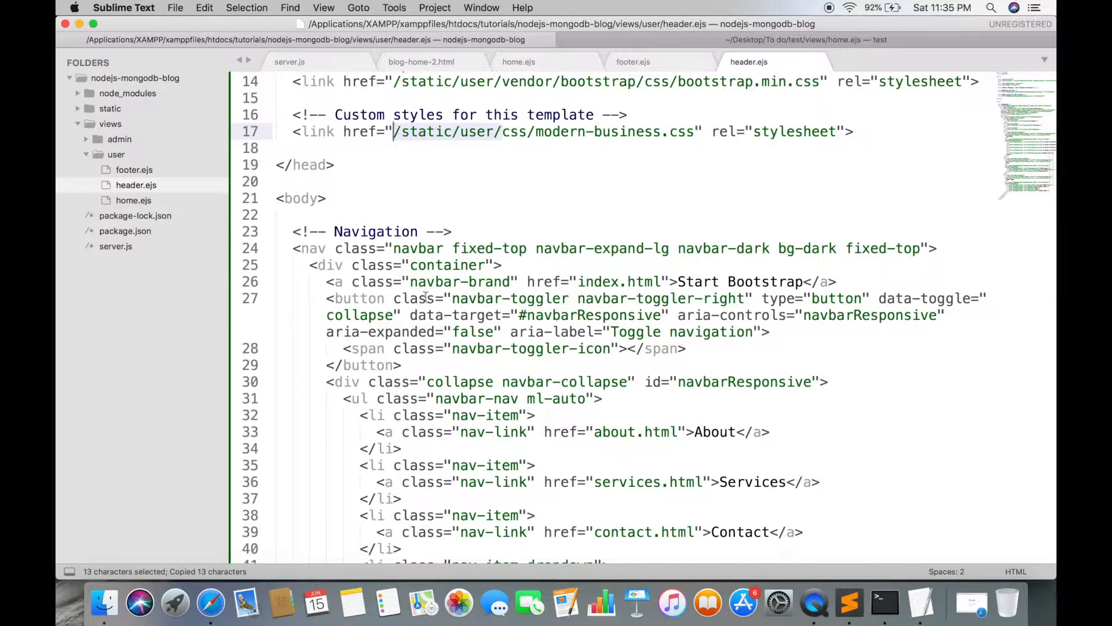
In footer.ejs, prefix the script src paths with /static/user/.
{"action": "left_click", "coordinate": [633, 61]}
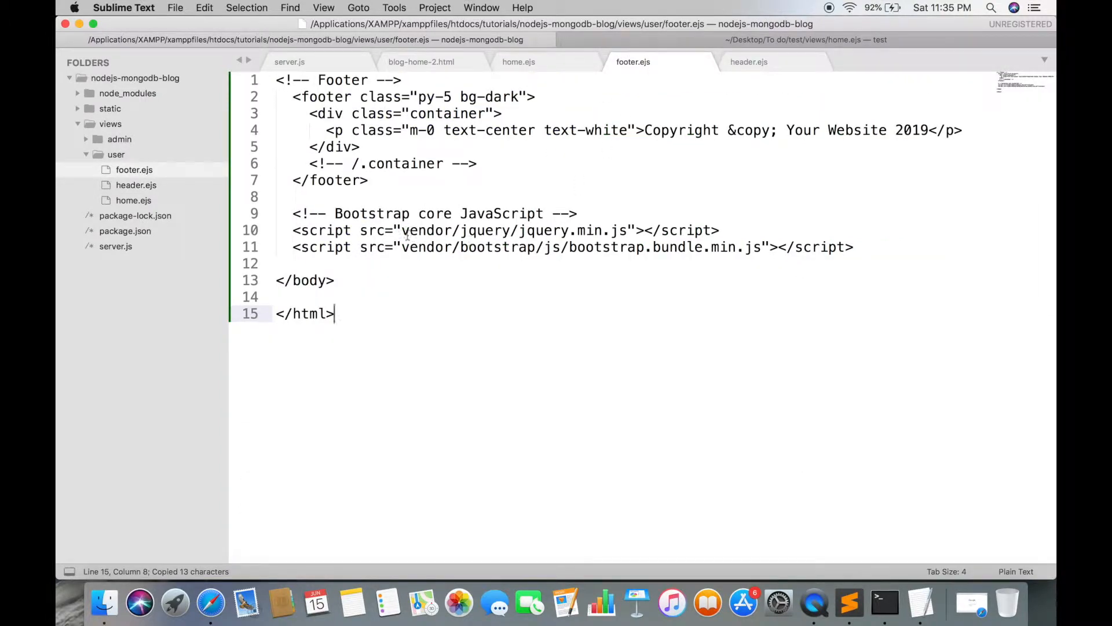
{"action": "type", "text": "/static/user/"}
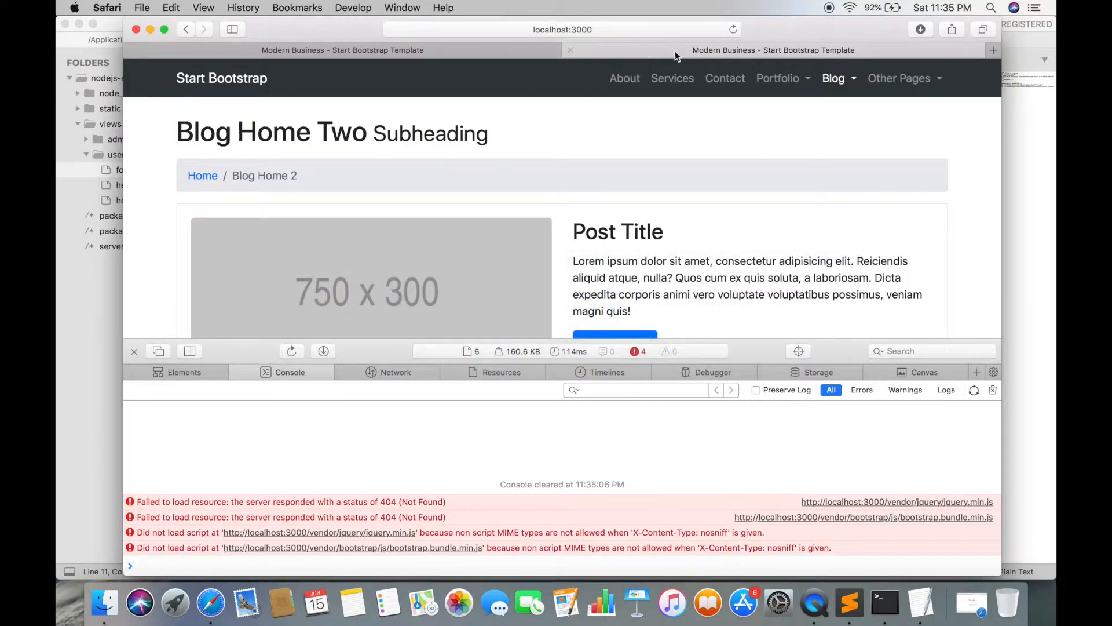
Reload the blog page in Safari to confirm full styling, then return to the editor.
{"action": "left_click", "coordinate": [732, 29]}
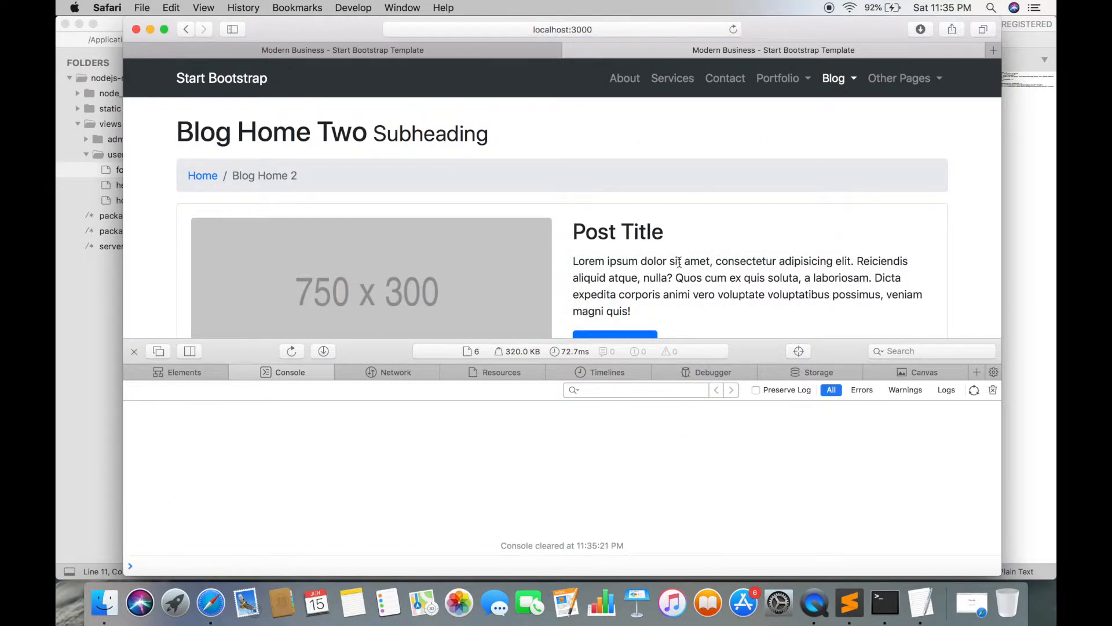
{"action": "scroll", "scroll_direction": "down", "scroll_amount": 3}
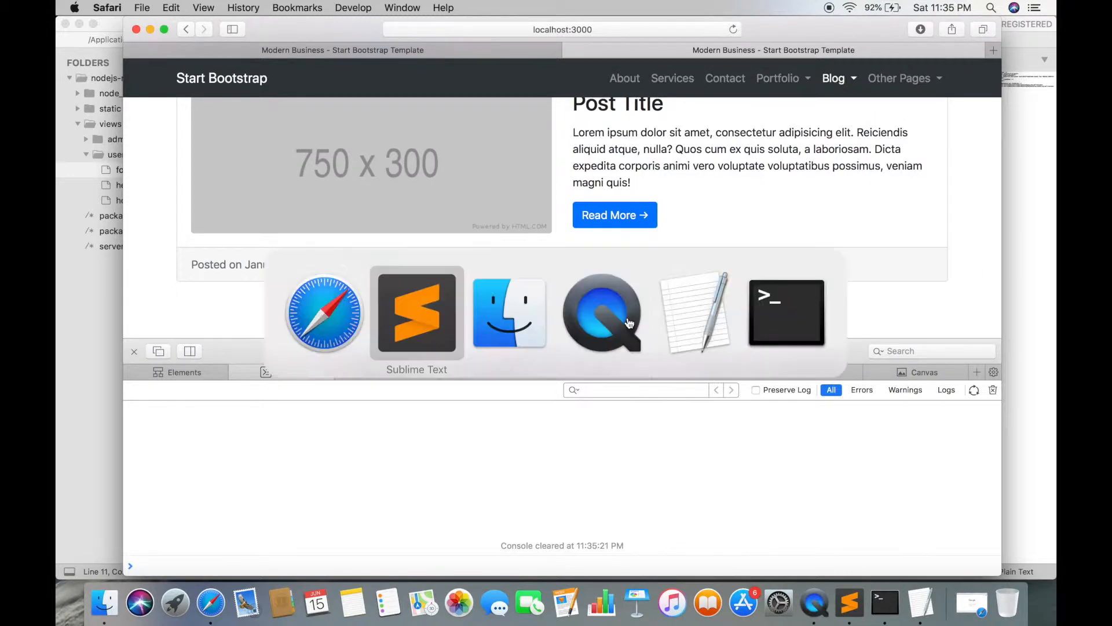
{"action": "left_click", "coordinate": [416, 312]}
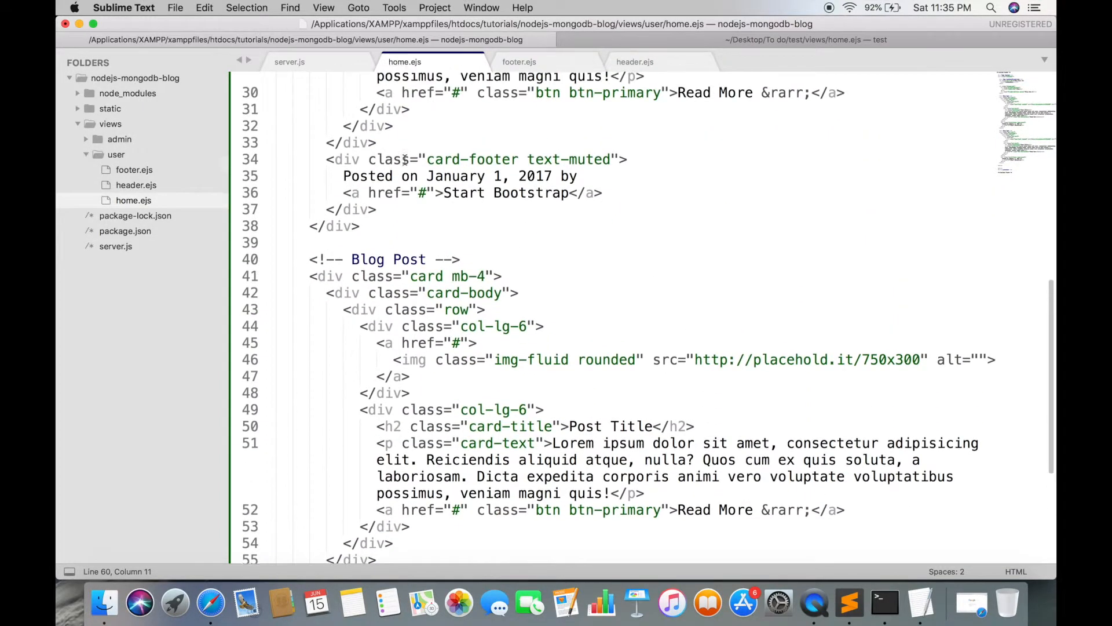
Remove the extra Blog Post cards and pagination from home.ejs, verify in Safari, and reopen server.js.
{"action": "scroll", "scroll_direction": "down", "scroll_amount": 3}
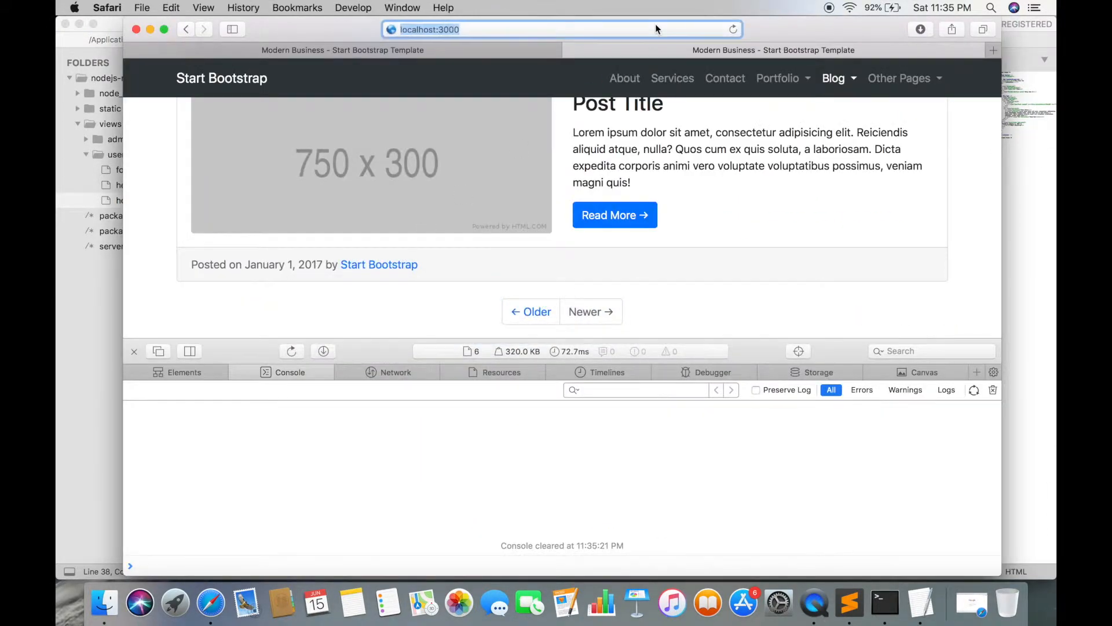
{"action": "scroll", "scroll_direction": "down", "scroll_amount": 3}
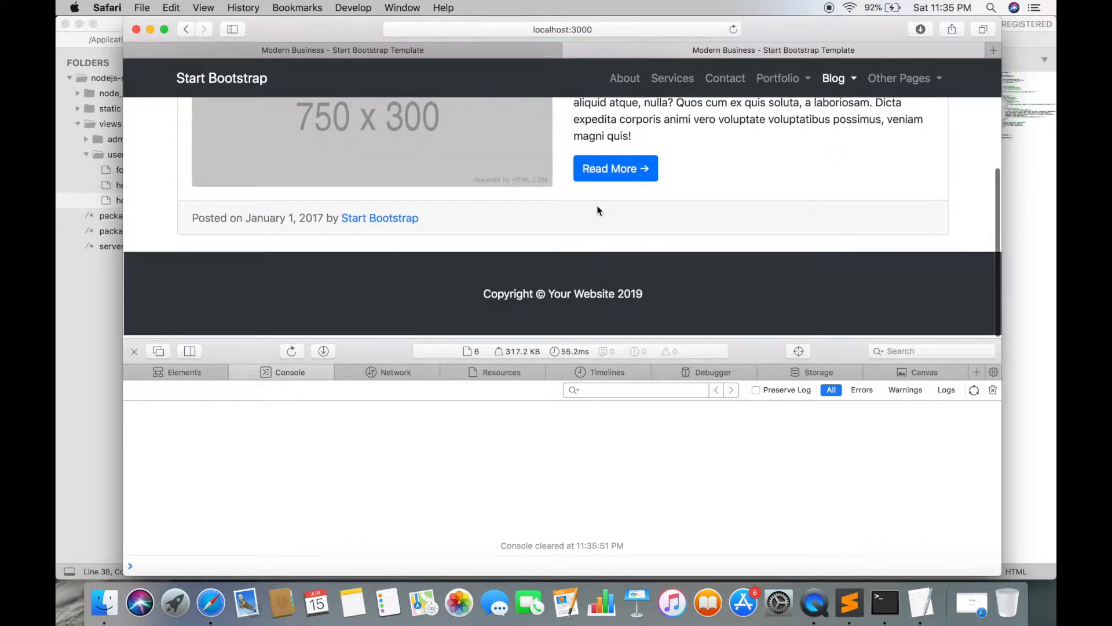
{"action": "scroll", "scroll_direction": "up", "scroll_amount": 3}
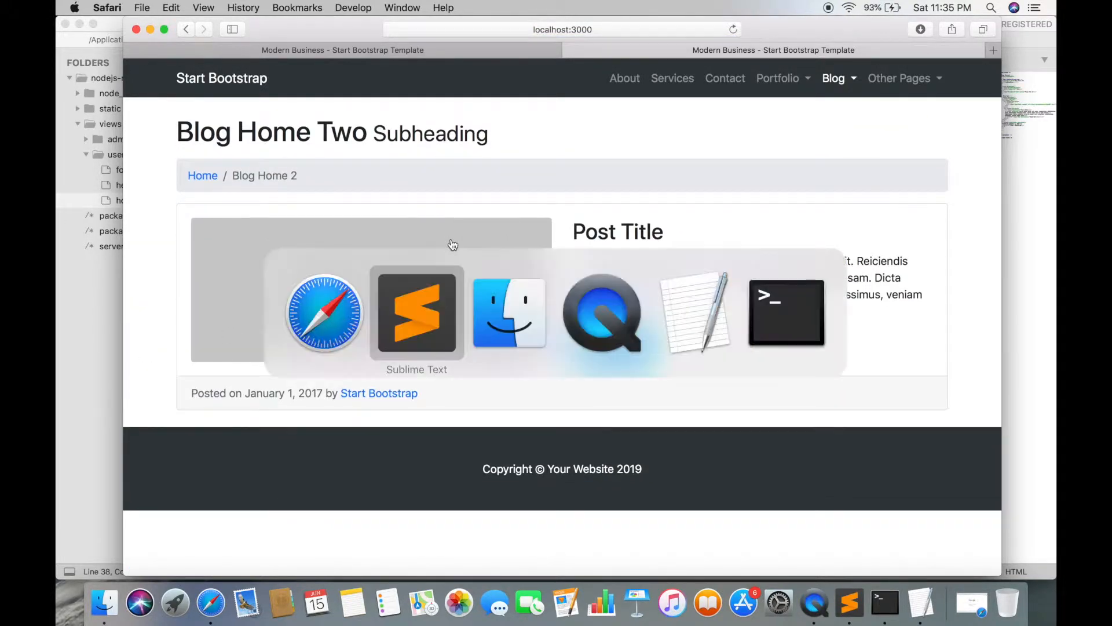
{"action": "left_click", "coordinate": [416, 312]}
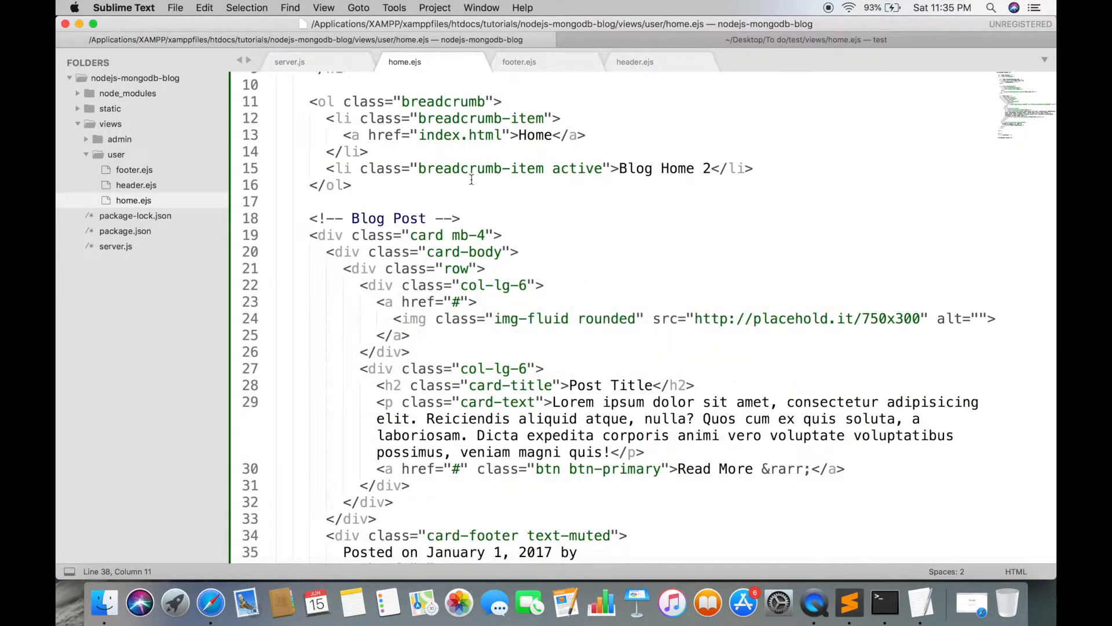
{"action": "left_click", "coordinate": [289, 62]}
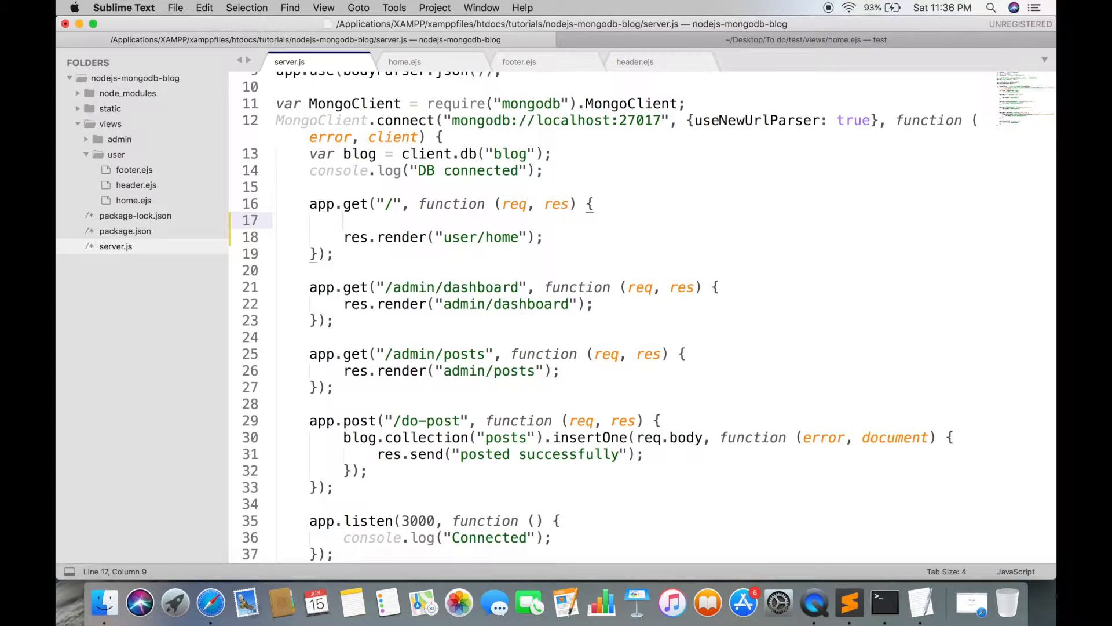
Start blog.collection("posts").find().toArray(function ...) in the home route.
{"action": "type", "text": "blog.collection(\""}
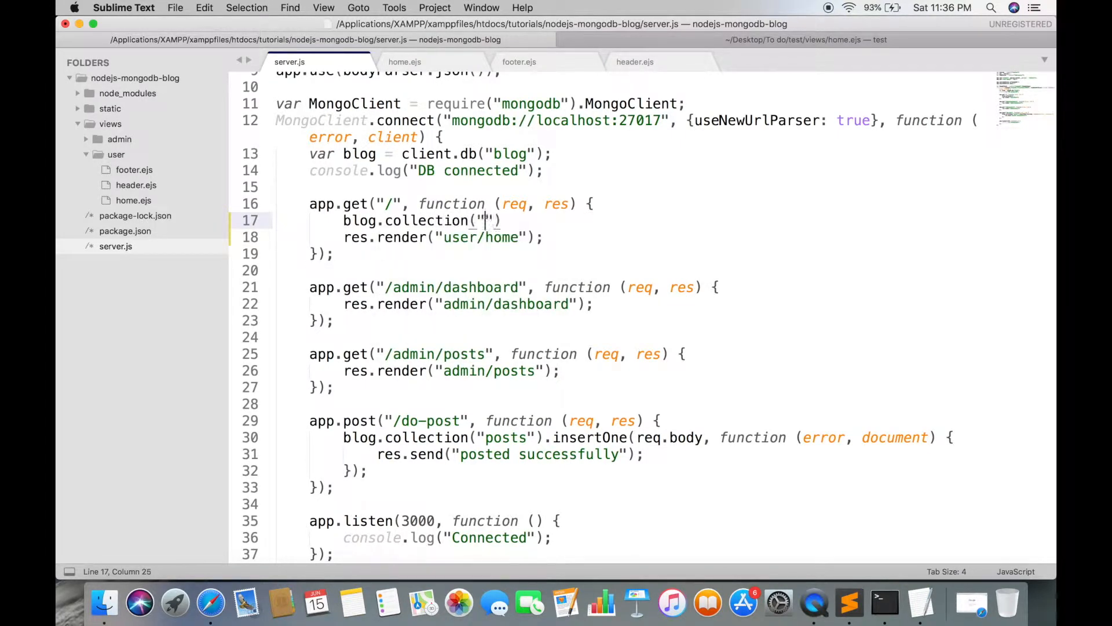
{"action": "type", "text": "posts"}
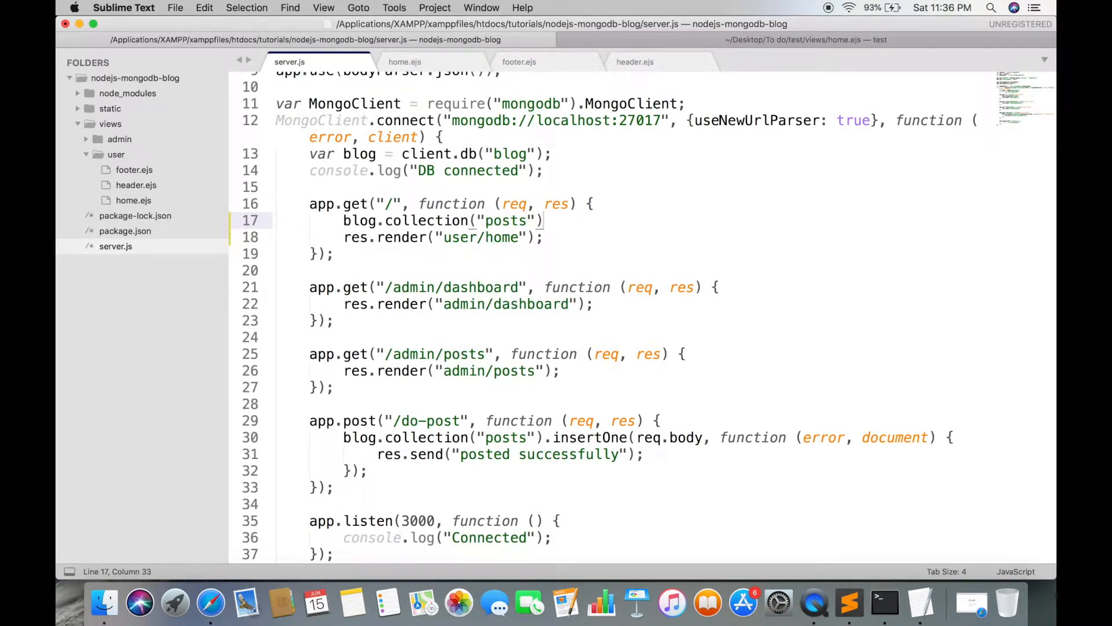
{"action": "type", "text": ".find"}
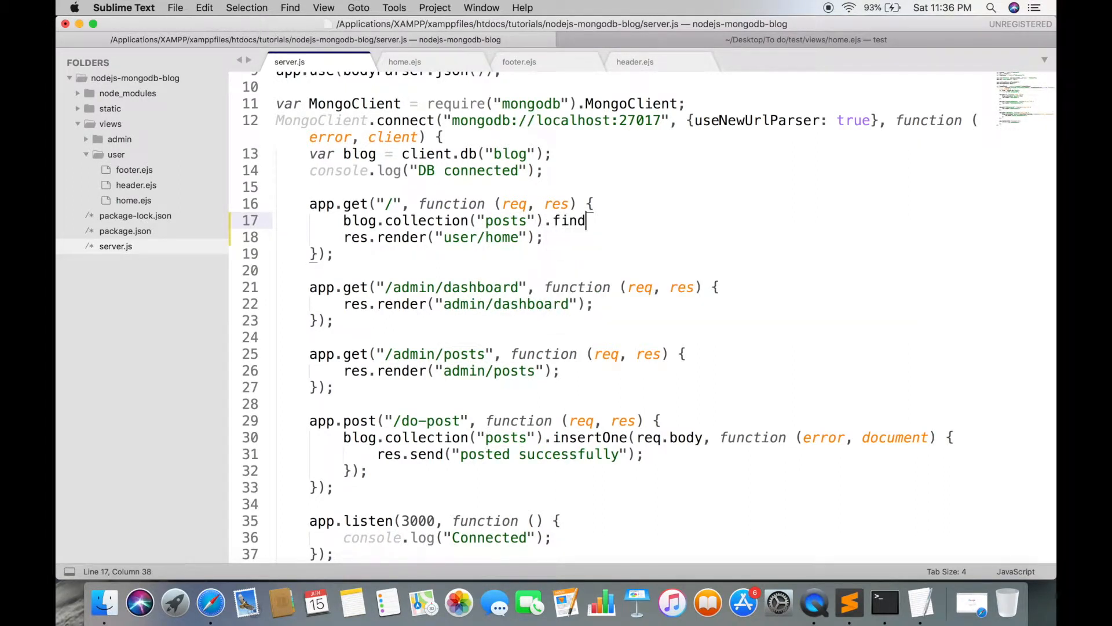
{"action": "type", "text": "().toArray("}
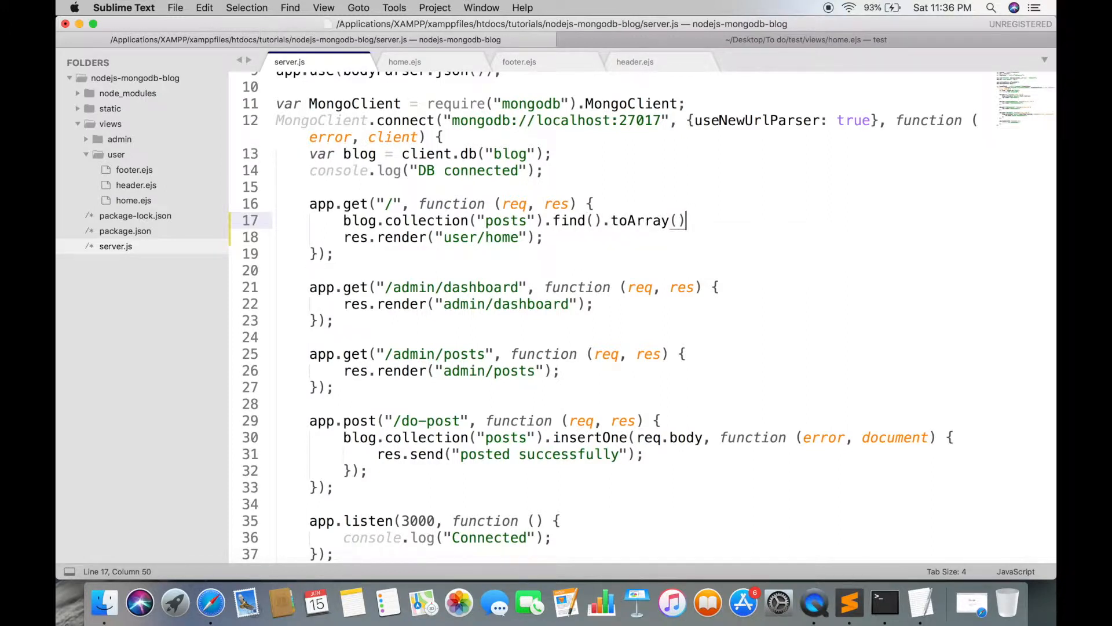
{"action": "type", "text": "function ("}
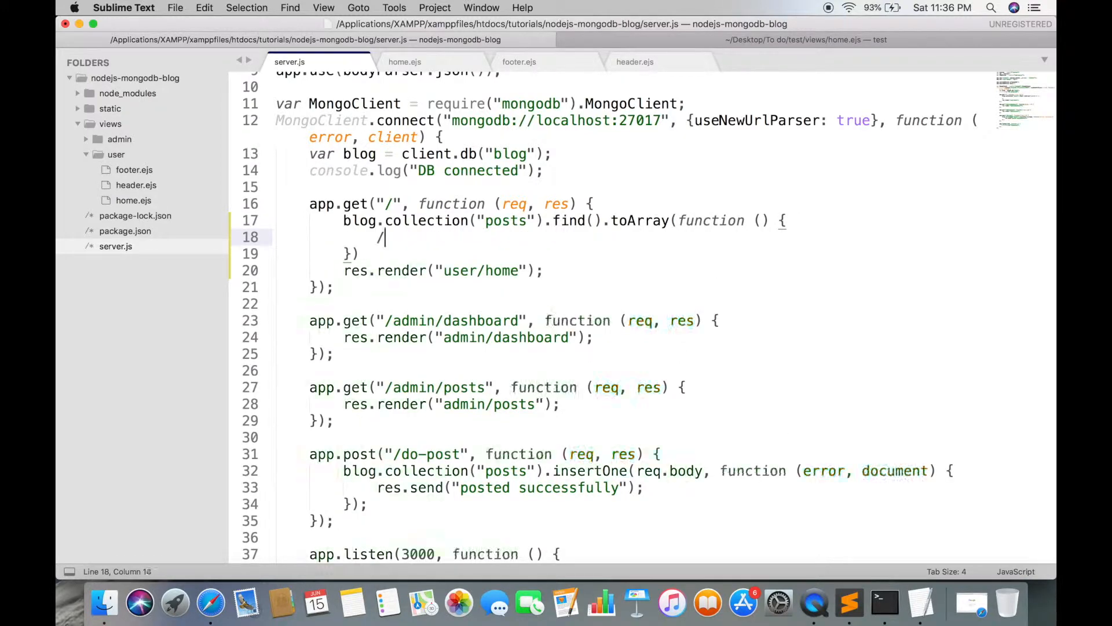
{"action": "type", "text": "/"}
{"action": "left_click", "coordinate": [632, 254]}
{"action": "type", "text": ";"}
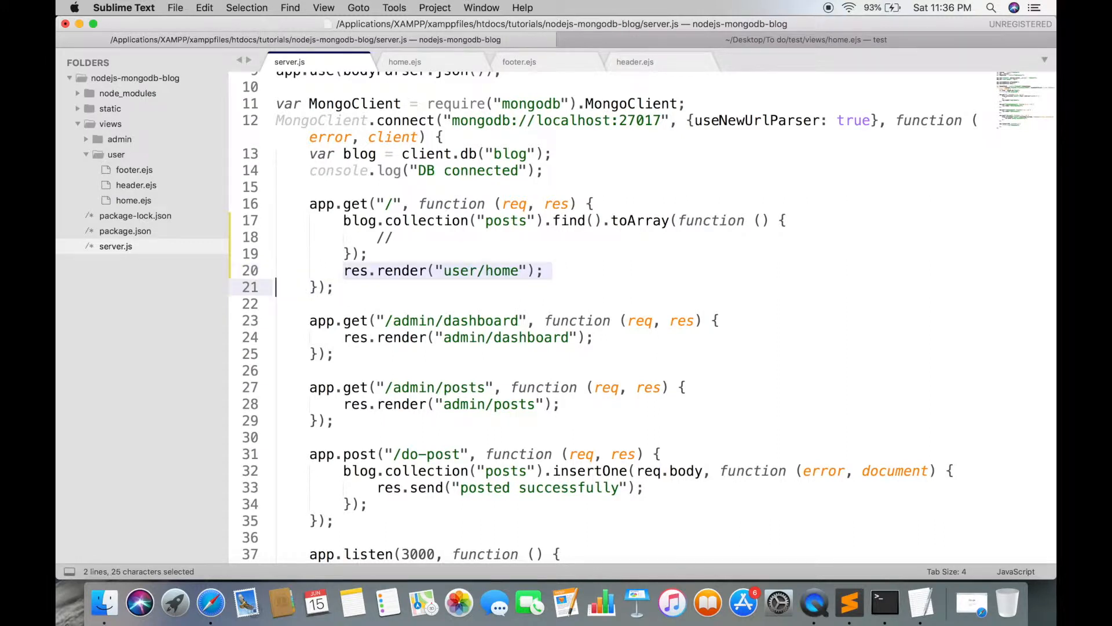
Move res.render("user/home") into the (error, posts) callback, passing {posts: posts}.
{"action": "key", "text": "cmd+x"}
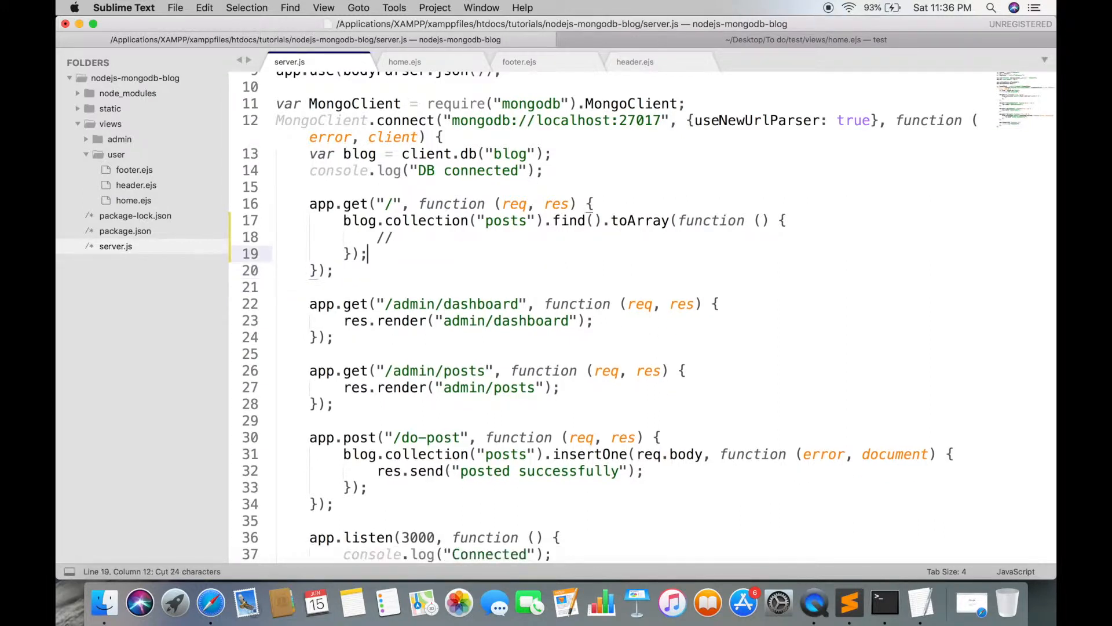
{"action": "type", "text": "res.render(\"user/home\");"}
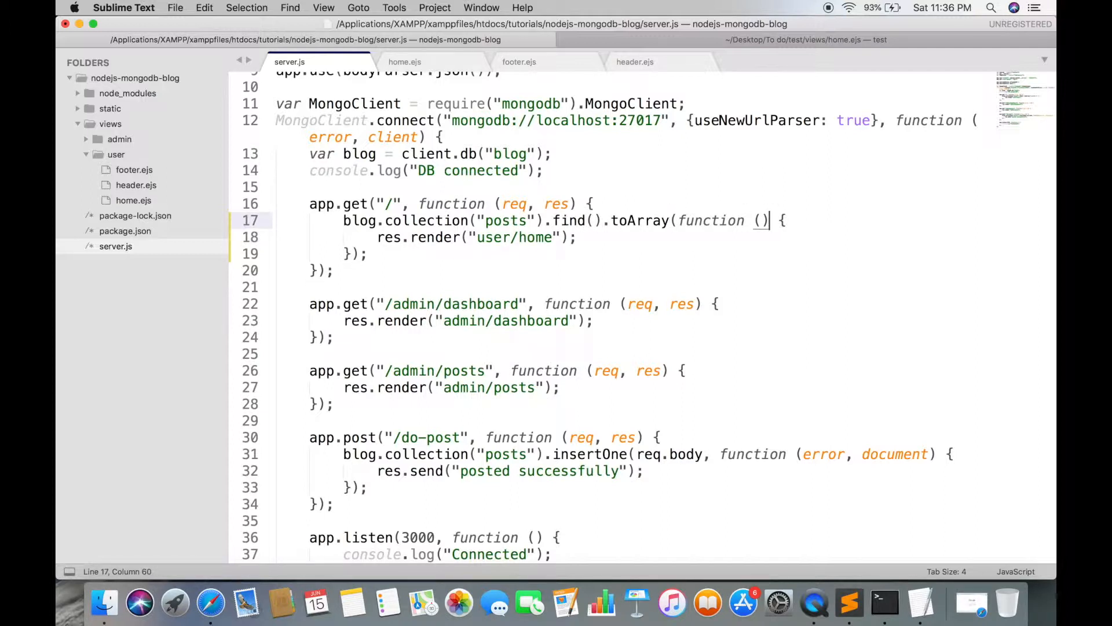
{"action": "type", "text": "error, posts"}
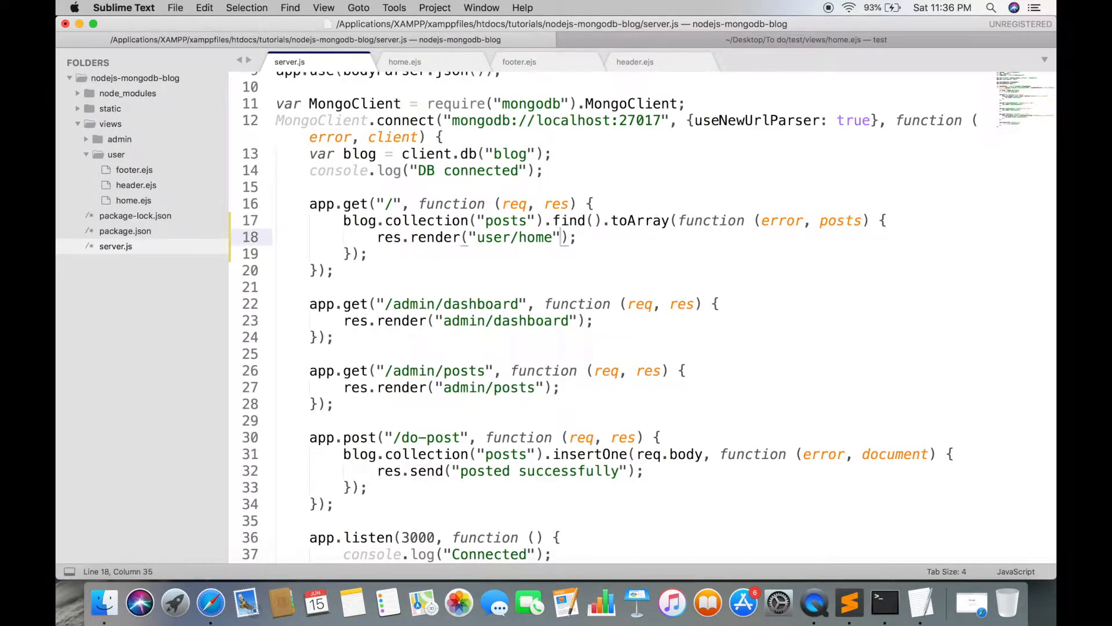
{"action": "type", "text": ", {posts: p"}
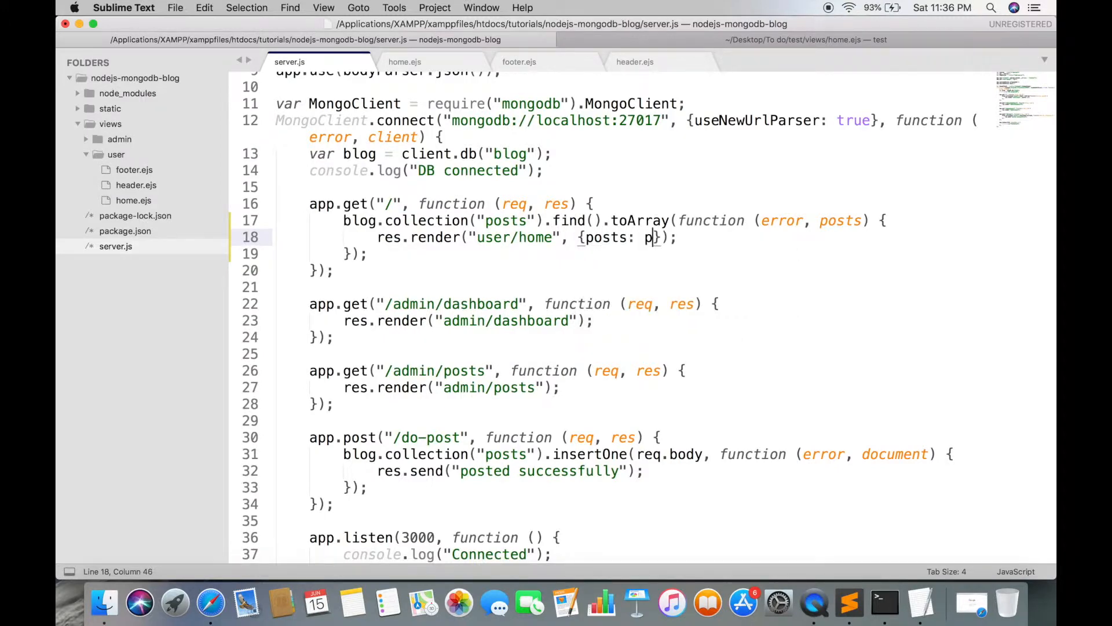
{"action": "type", "text": "osts"}
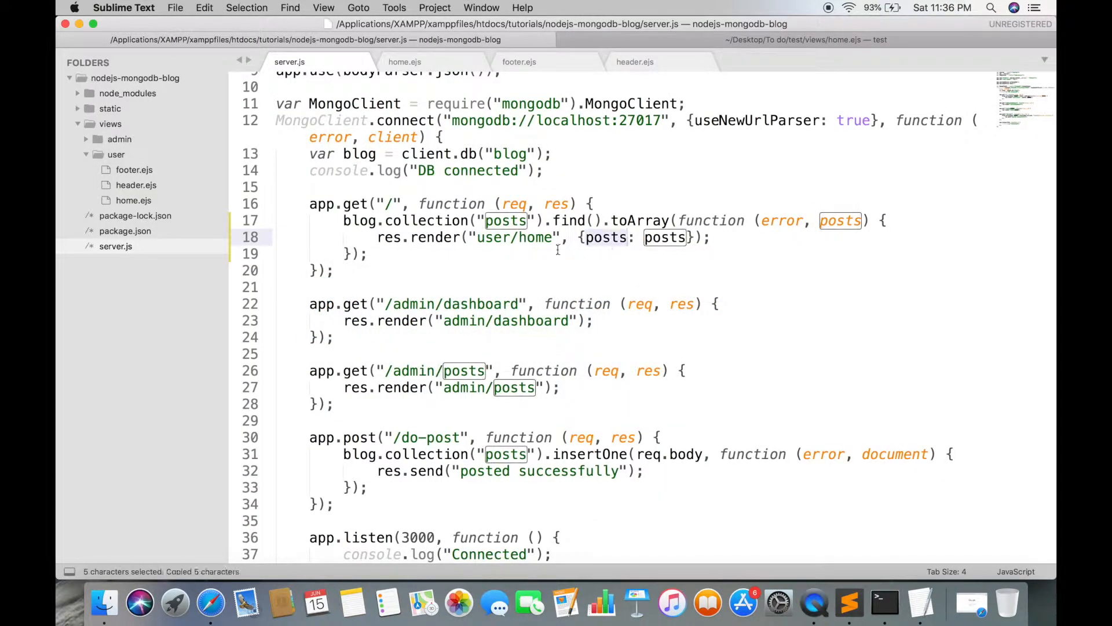
{"action": "left_click", "coordinate": [406, 61]}
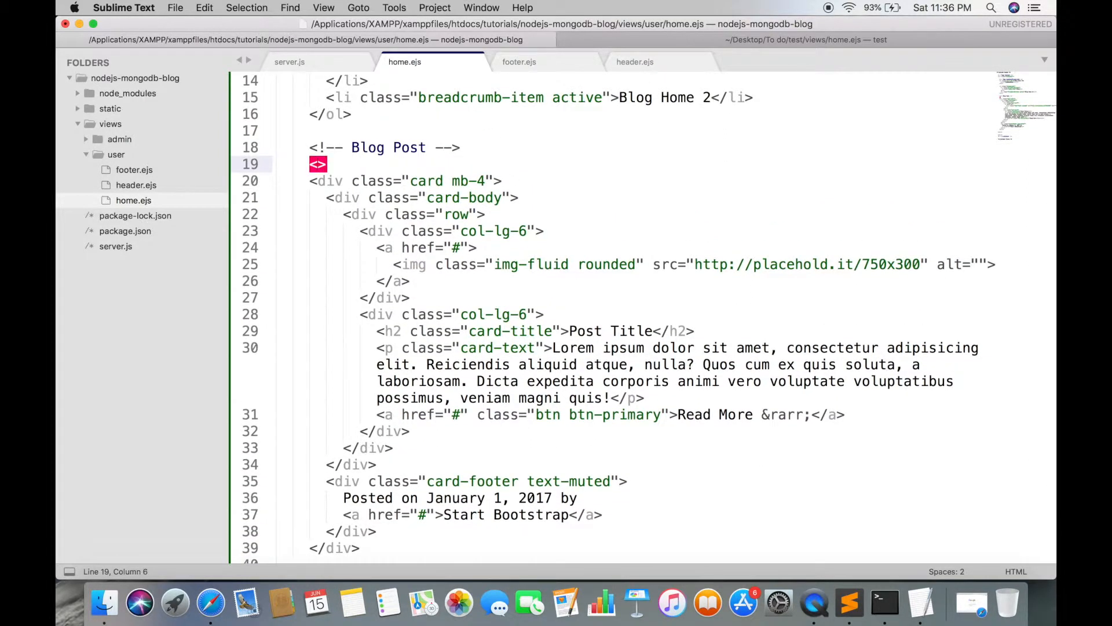
Write <% posts.forEach(function (post) { %> above the blog post card in home.ejs.
{"action": "type", "text": "% %"}
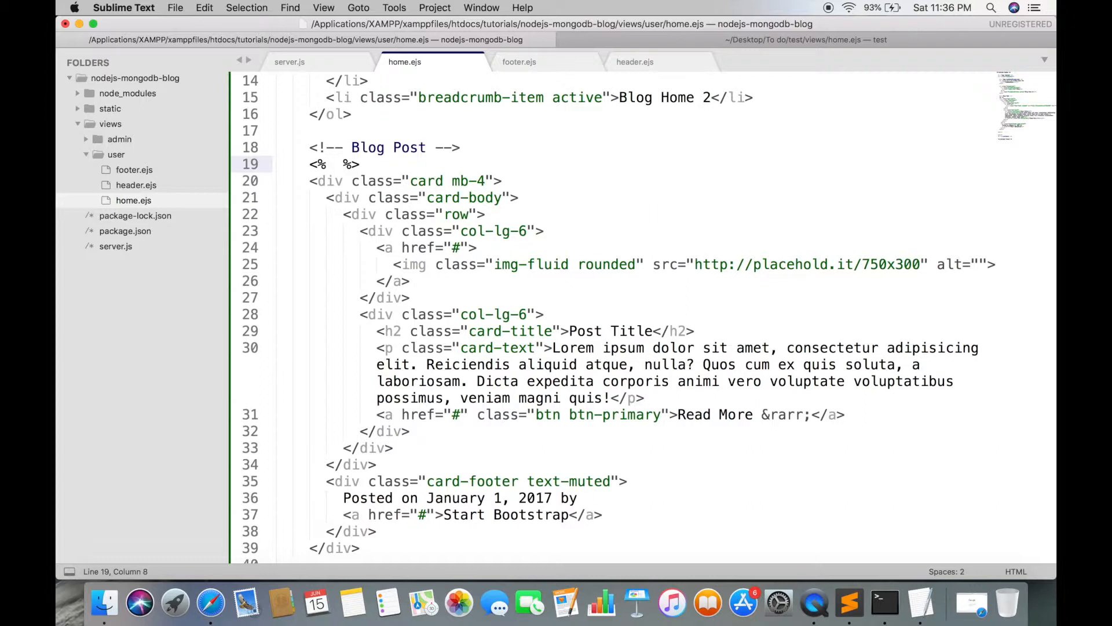
{"action": "type", "text": "posts.fo"}
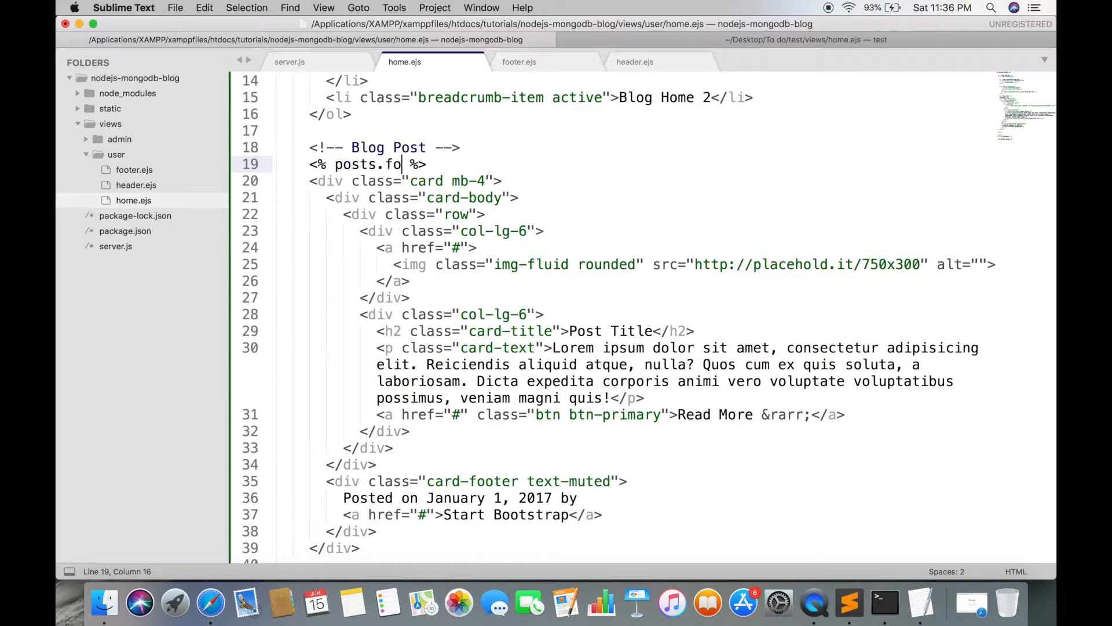
{"action": "type", "text": "rEach"}
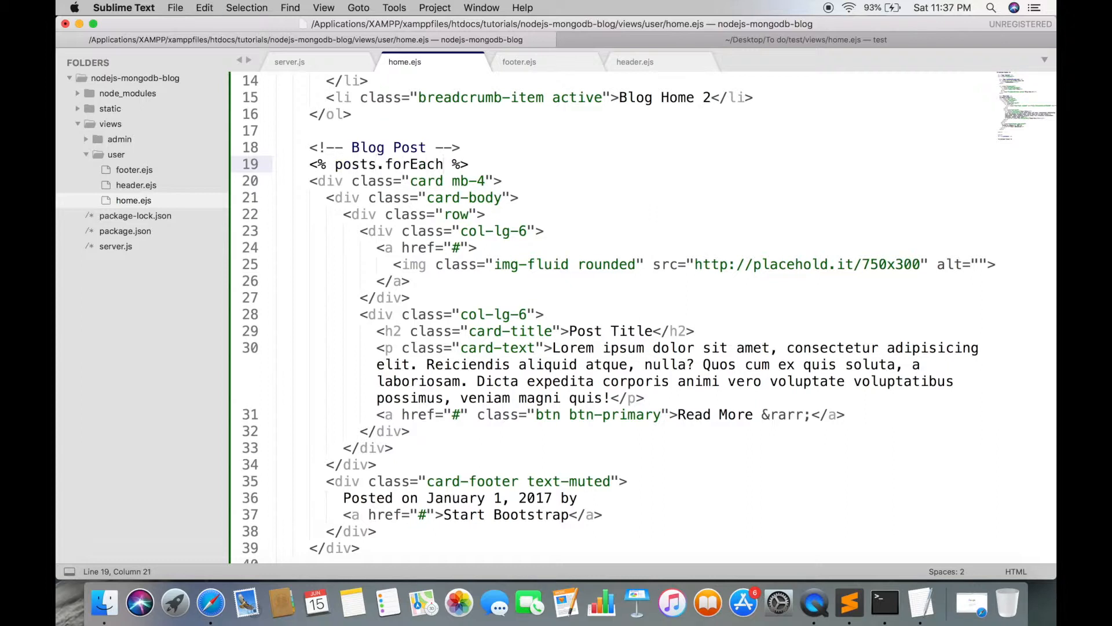
{"action": "type", "text": "(function)"}
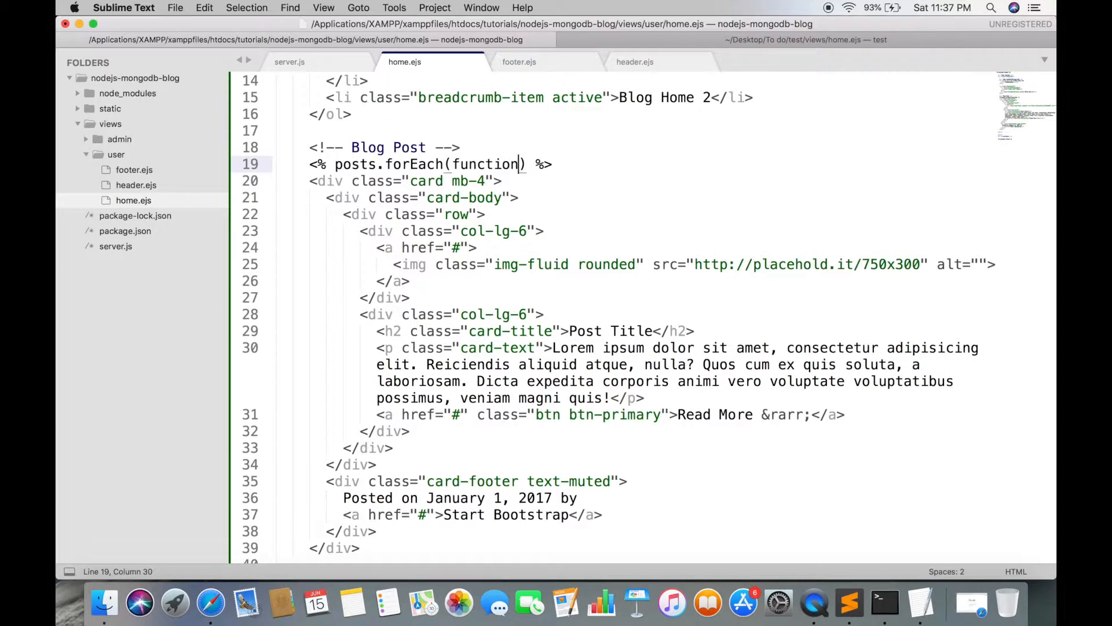
{"action": "type", "text": "()"}
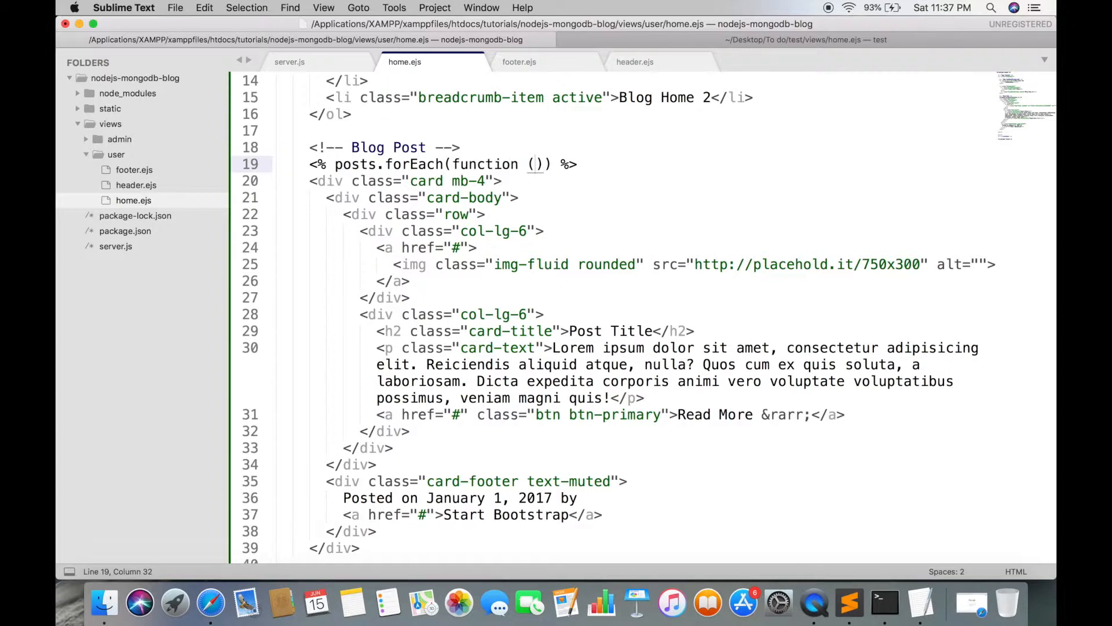
{"action": "type", "text": "post"}
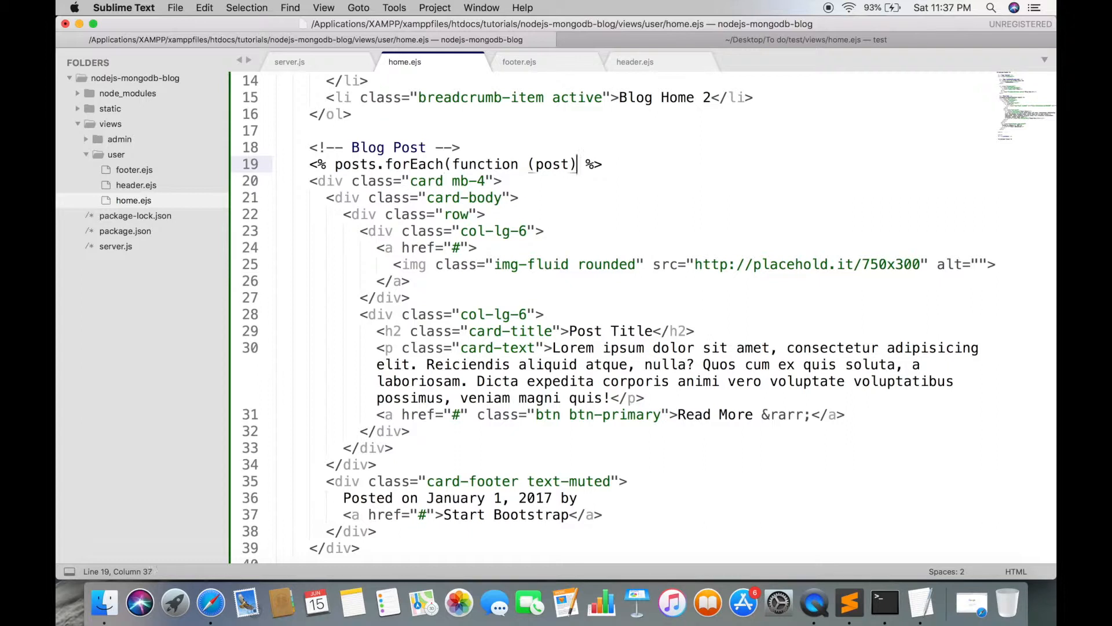
{"action": "type", "text": "{"}
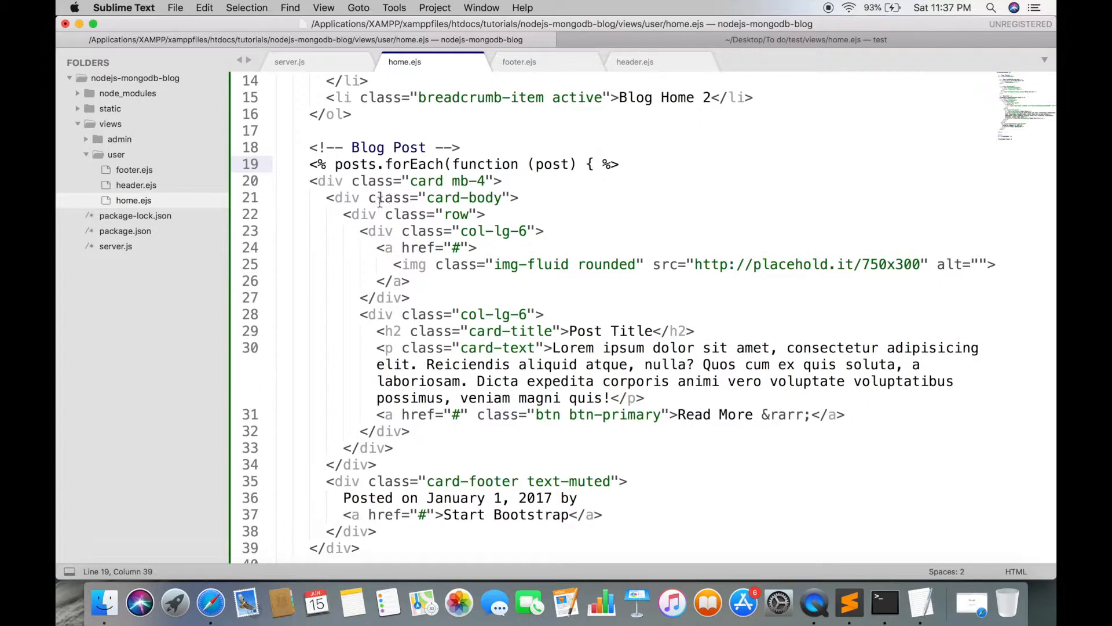
Close the loop with <% }) %> after the card's closing div.
{"action": "scroll", "scroll_direction": "down", "scroll_amount": 3}
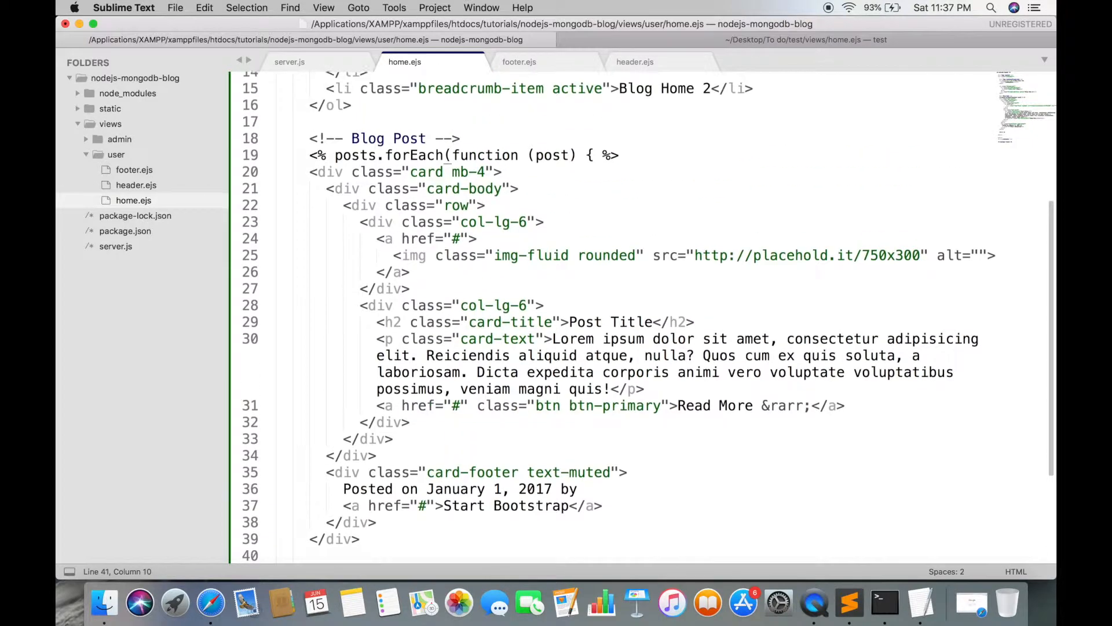
{"action": "type", "text": "<% }) %>"}
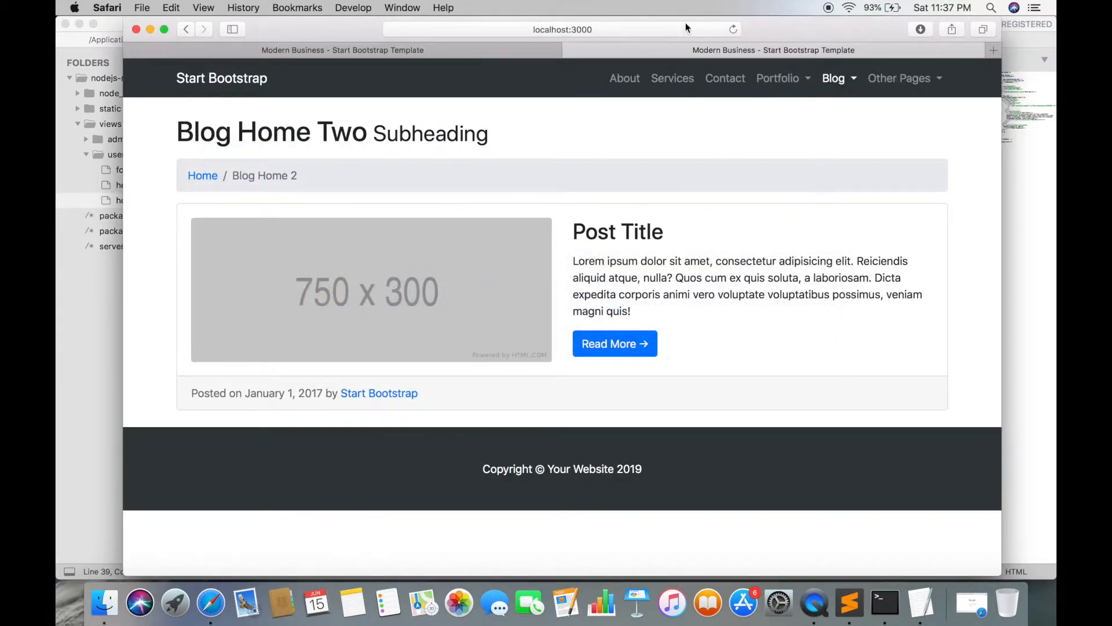
Switch to Safari to view the reloaded home page, then return to home.ejs.
{"action": "key", "text": "cmd+tab"}
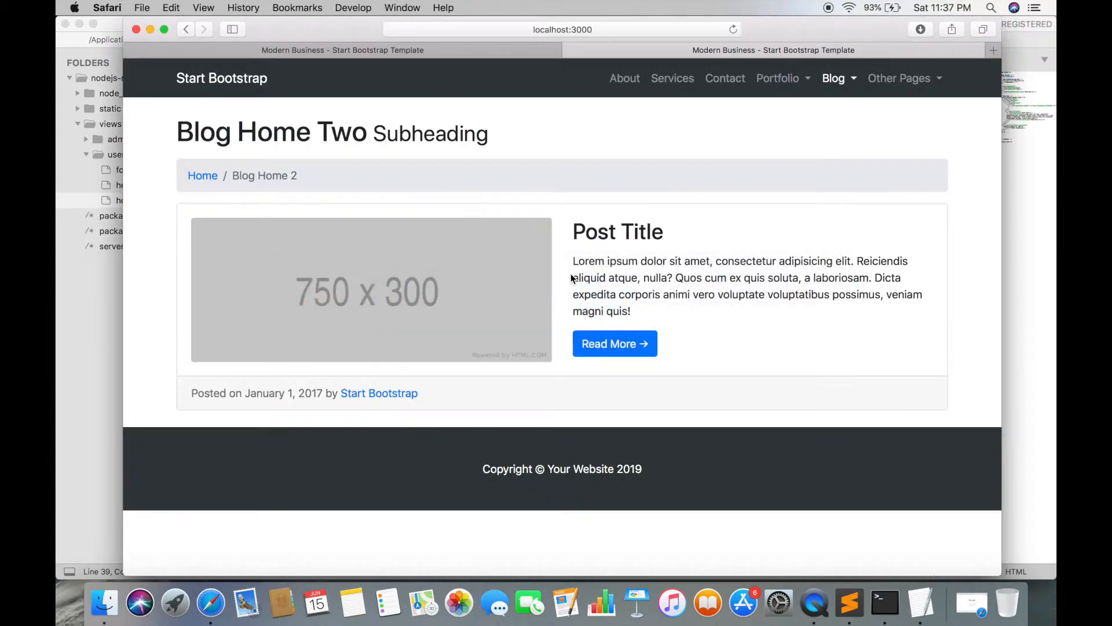
{"action": "key", "text": "cmd+tab"}
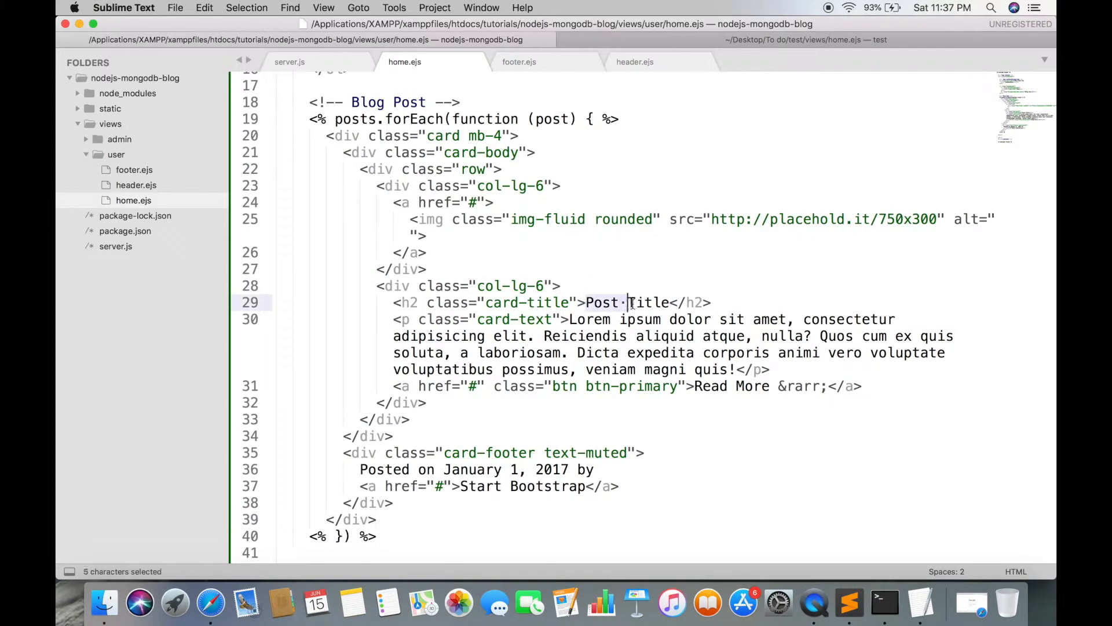
Replace the placeholder heading with <%= post.title %> in the post card.
{"action": "key", "text": "Delete"}
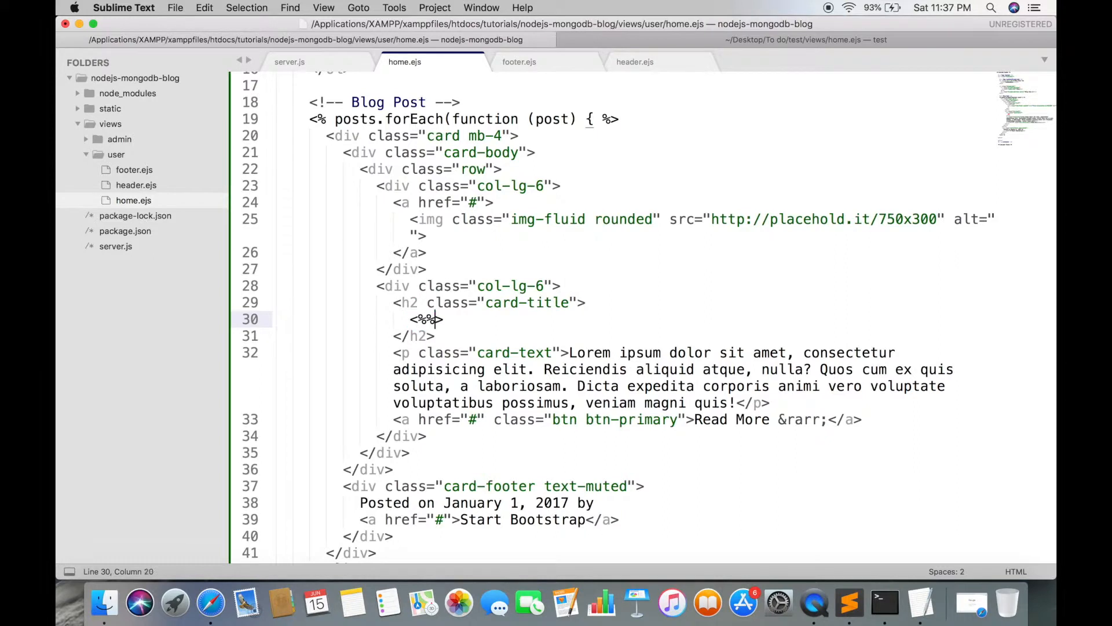
{"action": "type", "text": "="}
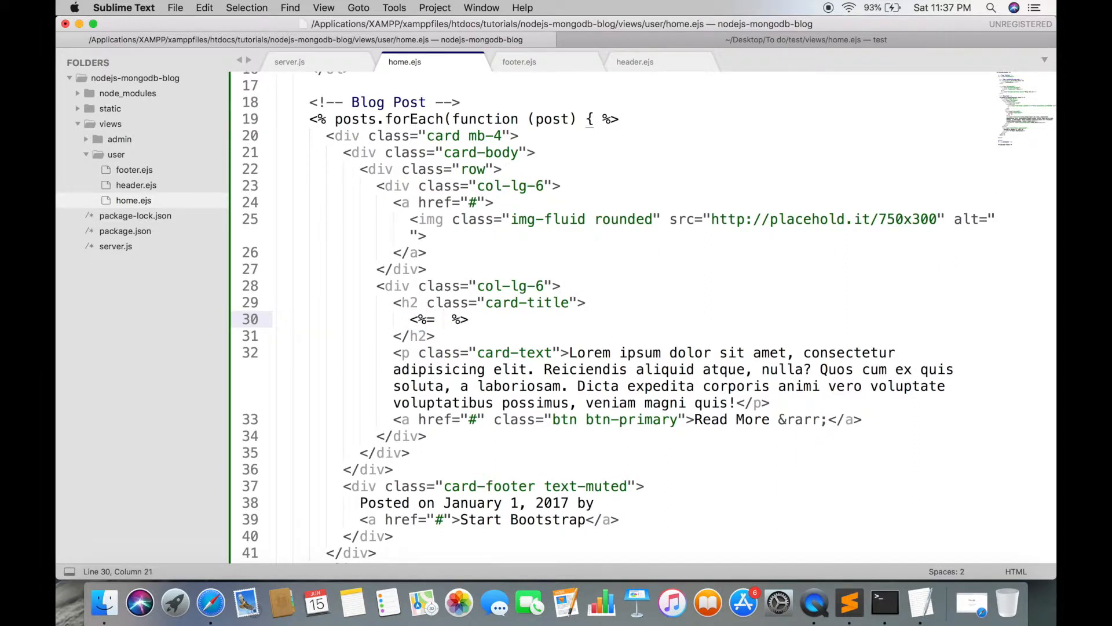
{"action": "type", "text": "post"}
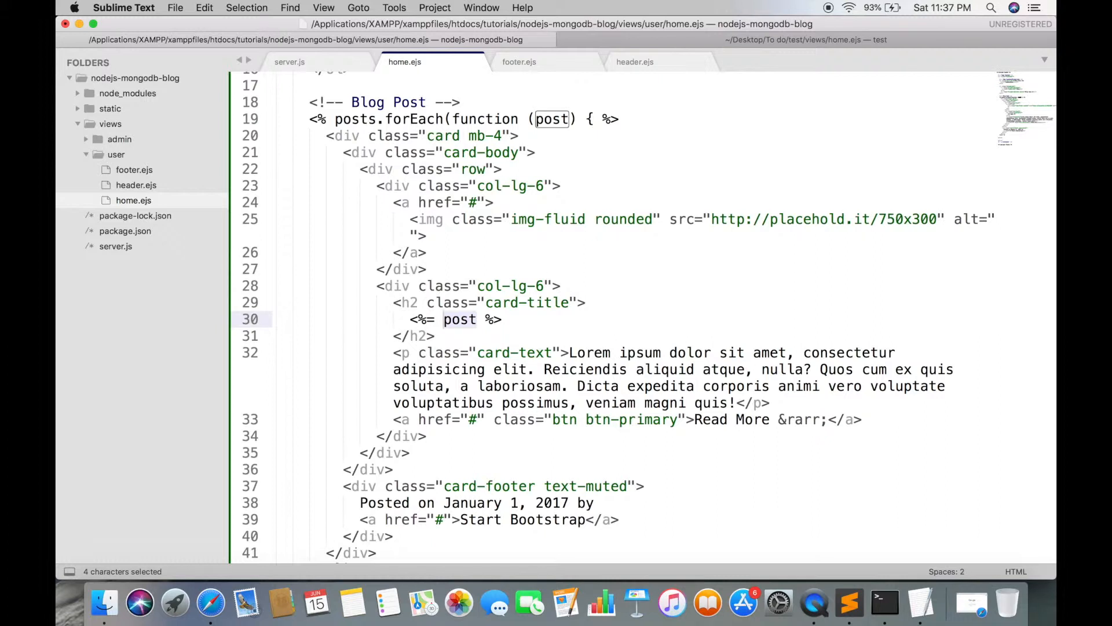
{"action": "type", "text": ".title"}
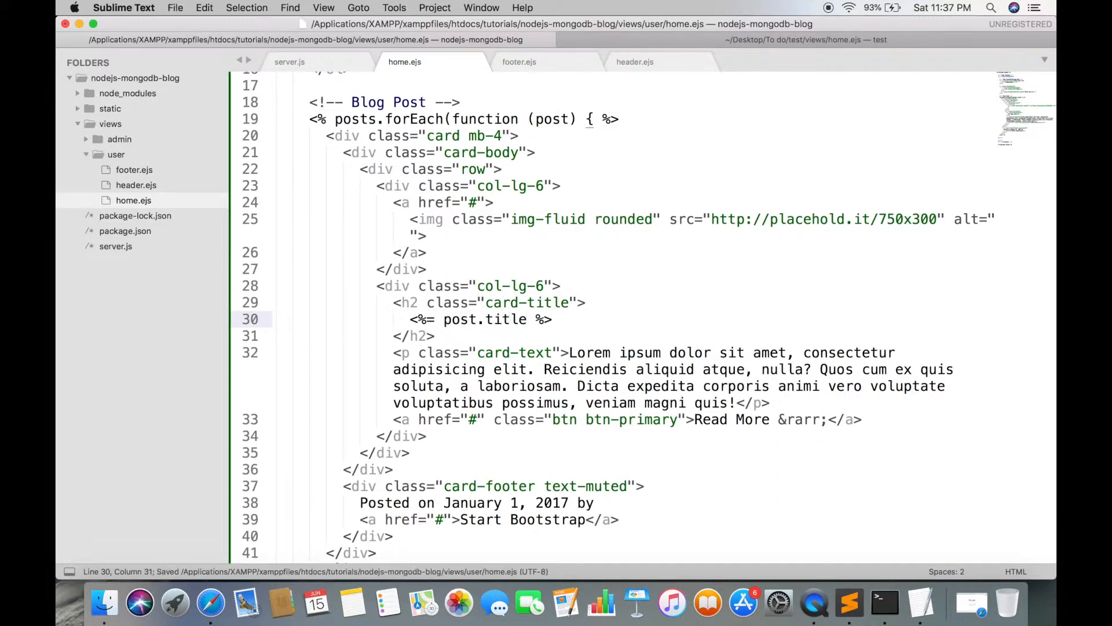
Replace the lorem ipsum paragraph with <%= post.content %> and save.
{"action": "left_click", "coordinate": [568, 352]}
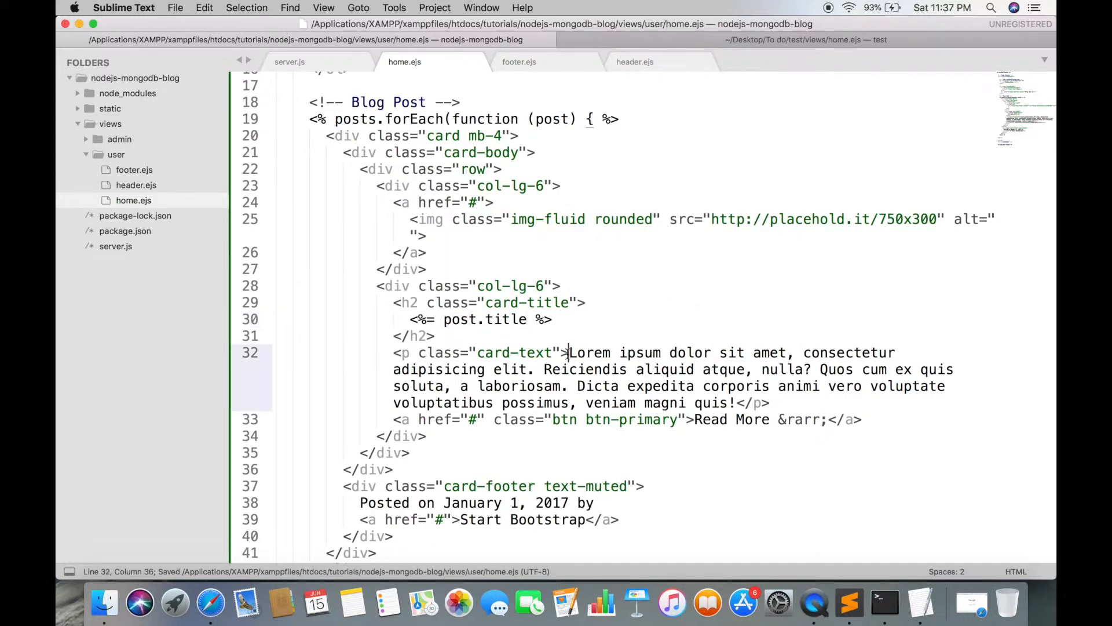
{"action": "key", "text": "Delete"}
{"action": "type", "text": "<%=%>"}
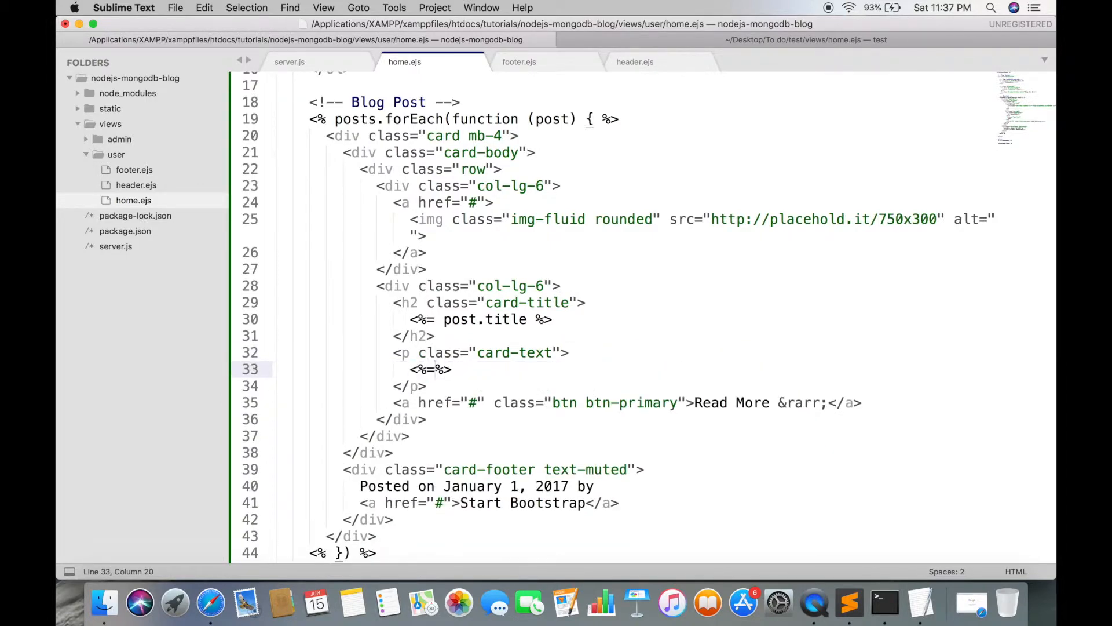
{"action": "type", "text": "post.con"}
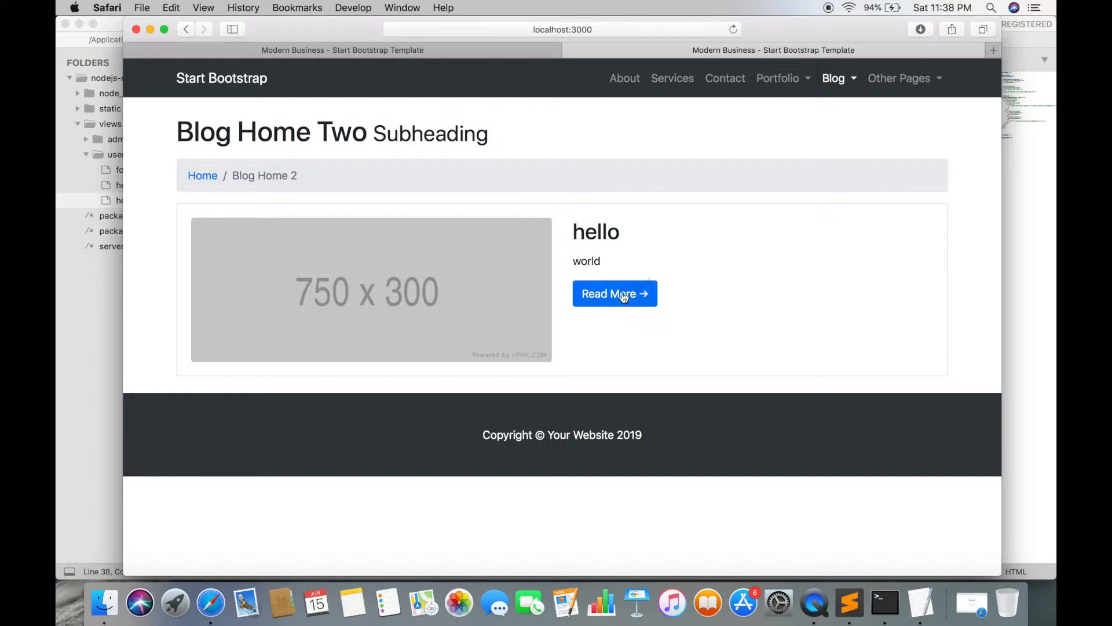
Switch to the Dashboard tab at localhost:3000/admin/posts.
{"action": "left_click", "coordinate": [562, 29]}
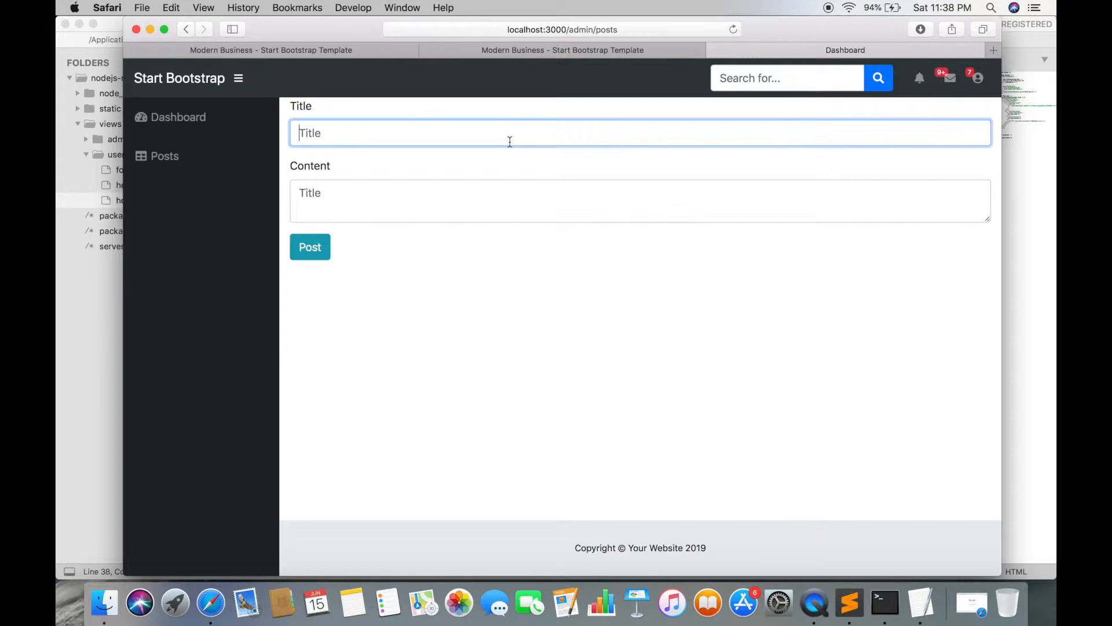
Submit a post titled 'new post' with content 'top 5 places' and view it on the home page.
{"action": "type", "text": "new post"}
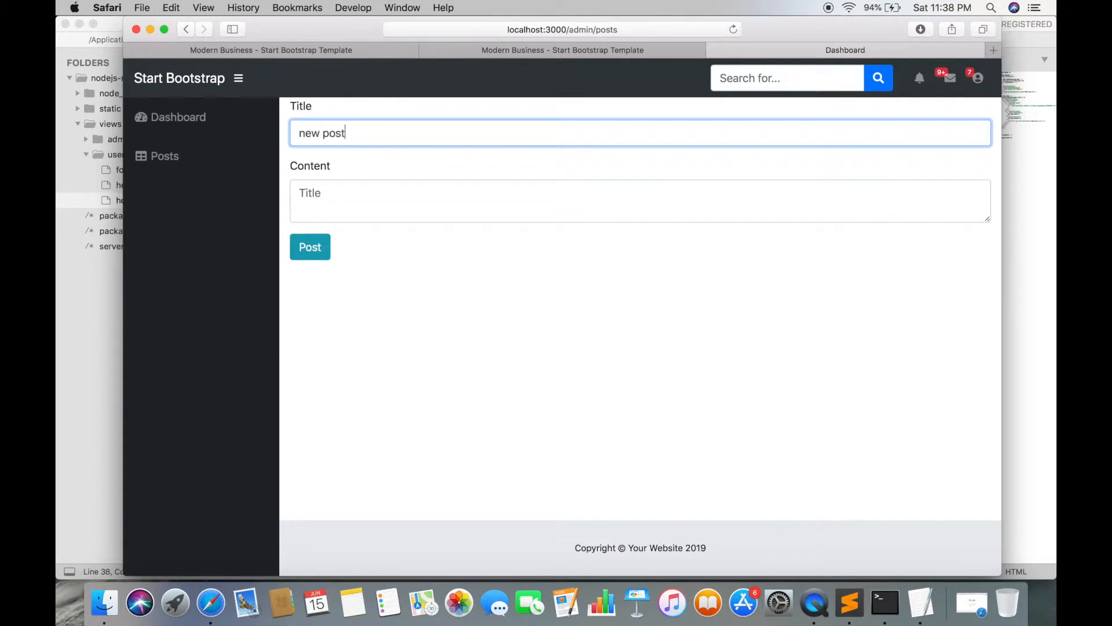
{"action": "type", "text": "top"}
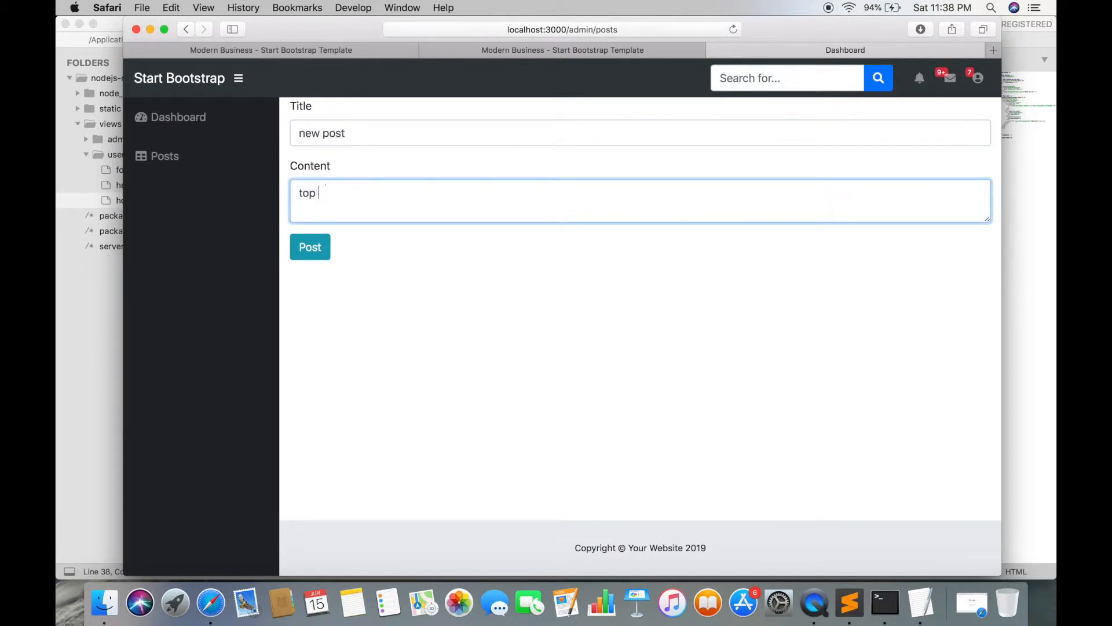
{"action": "type", "text": "5 places"}
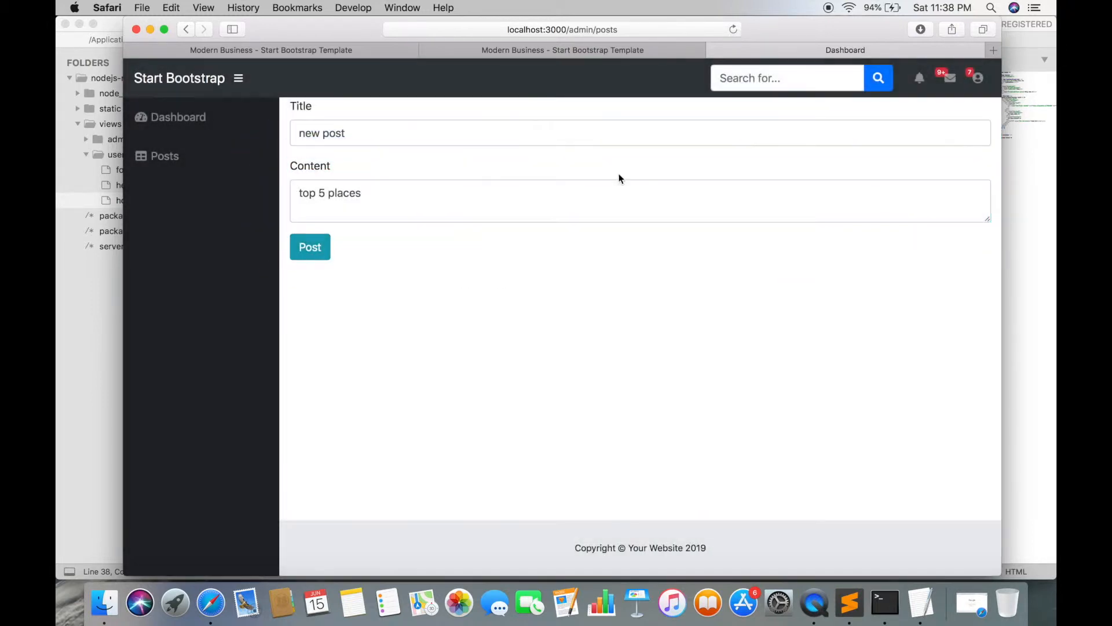
{"action": "left_click", "coordinate": [309, 247]}
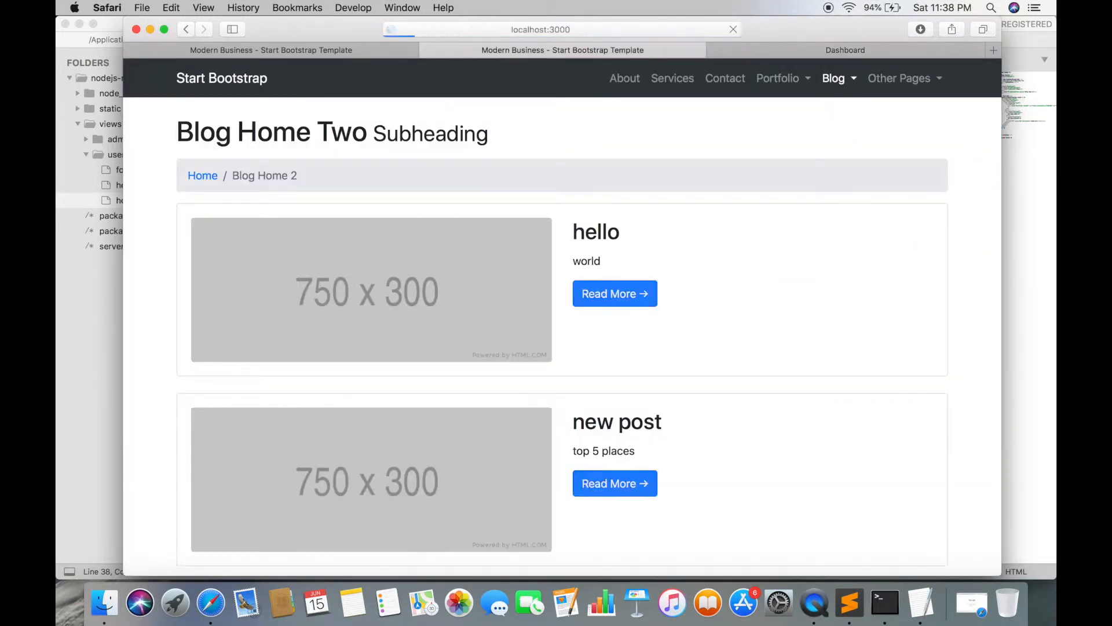
{"action": "scroll", "scroll_direction": "down", "scroll_amount": 3}
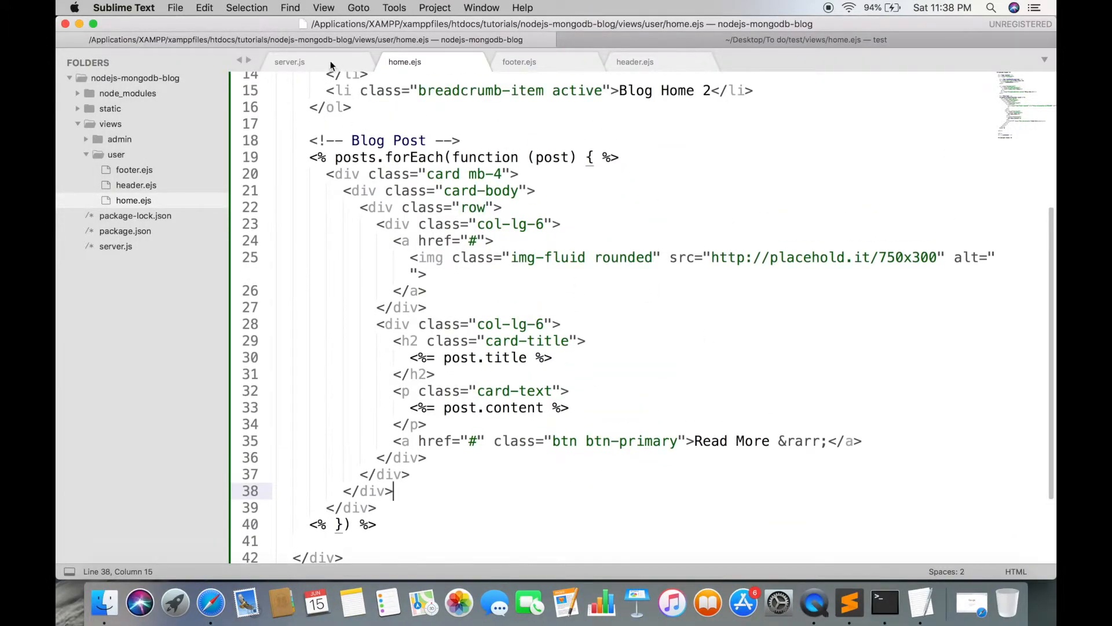
In the server.js / route, try posts = posts.reverse() and then remove it.
{"action": "left_click", "coordinate": [289, 61]}
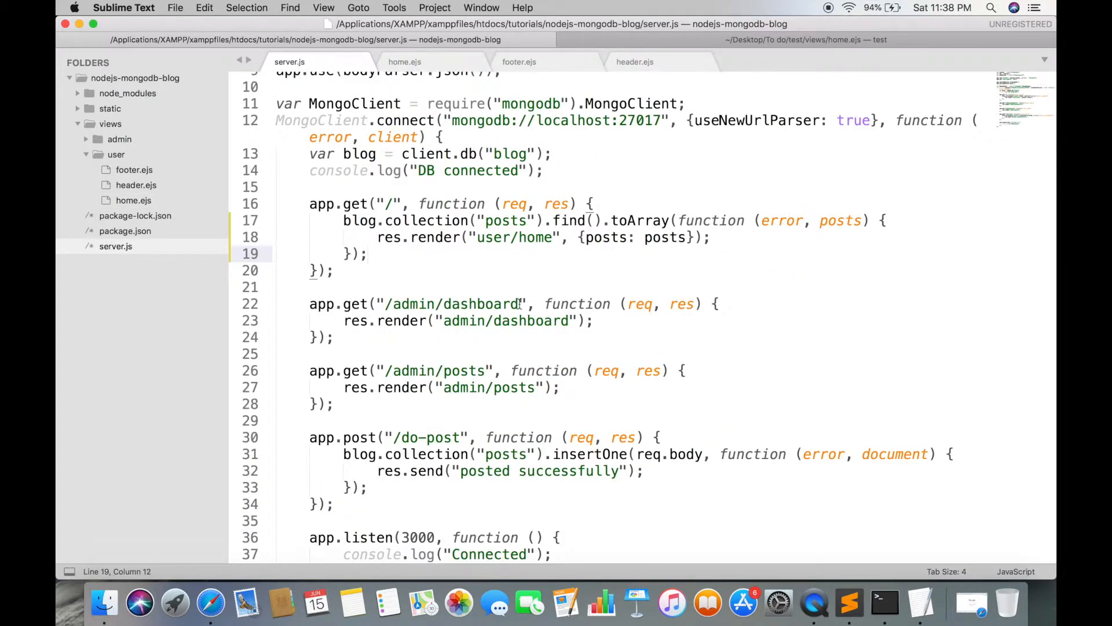
{"action": "scroll", "scroll_direction": "down", "scroll_amount": 3}
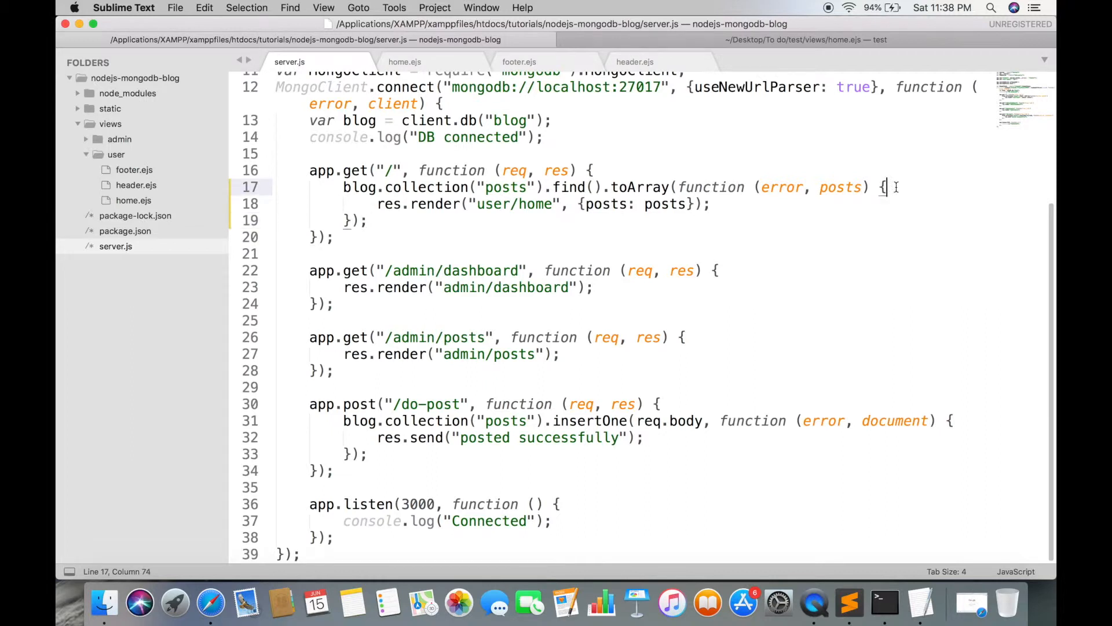
{"action": "type", "text": "posts ="}
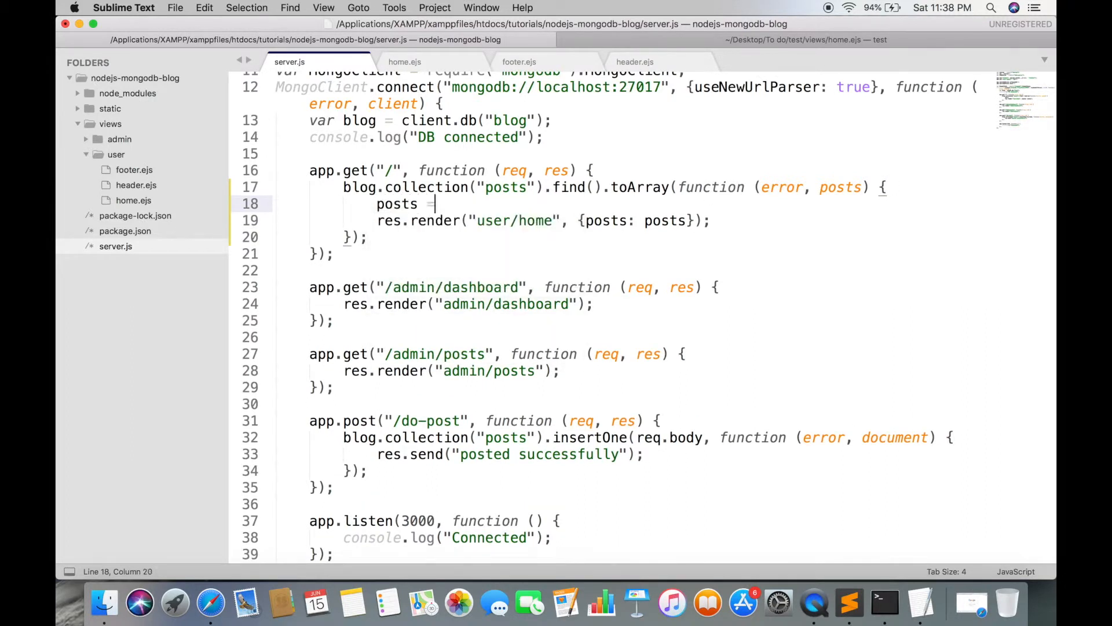
{"action": "type", "text": "posts.reverse();"}
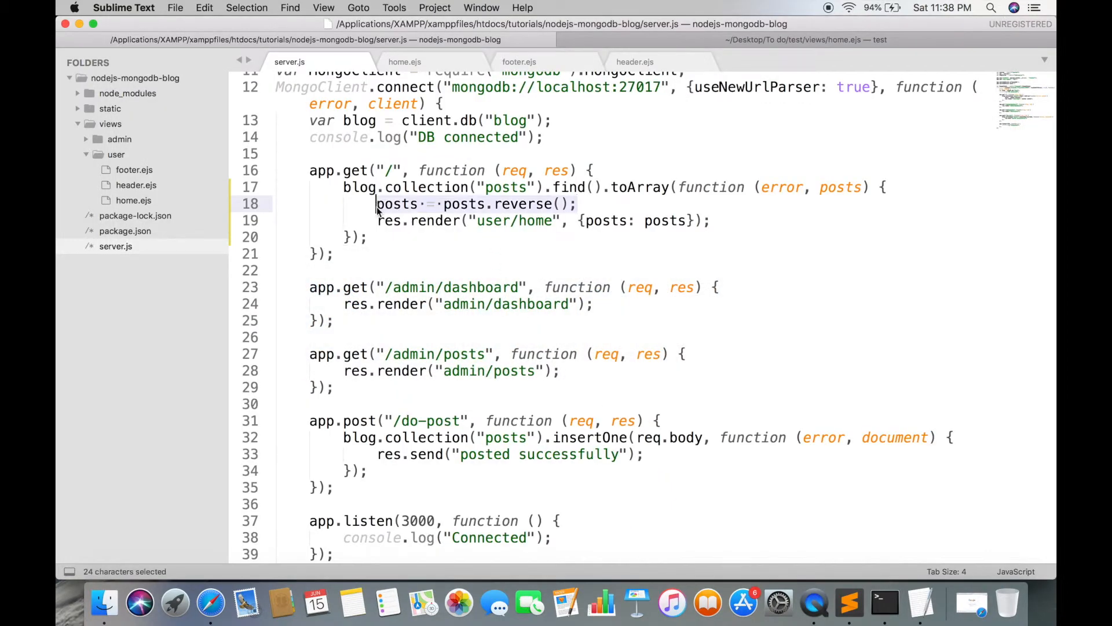
{"action": "key", "text": "Backspace"}
{"action": "type", "text": "."}
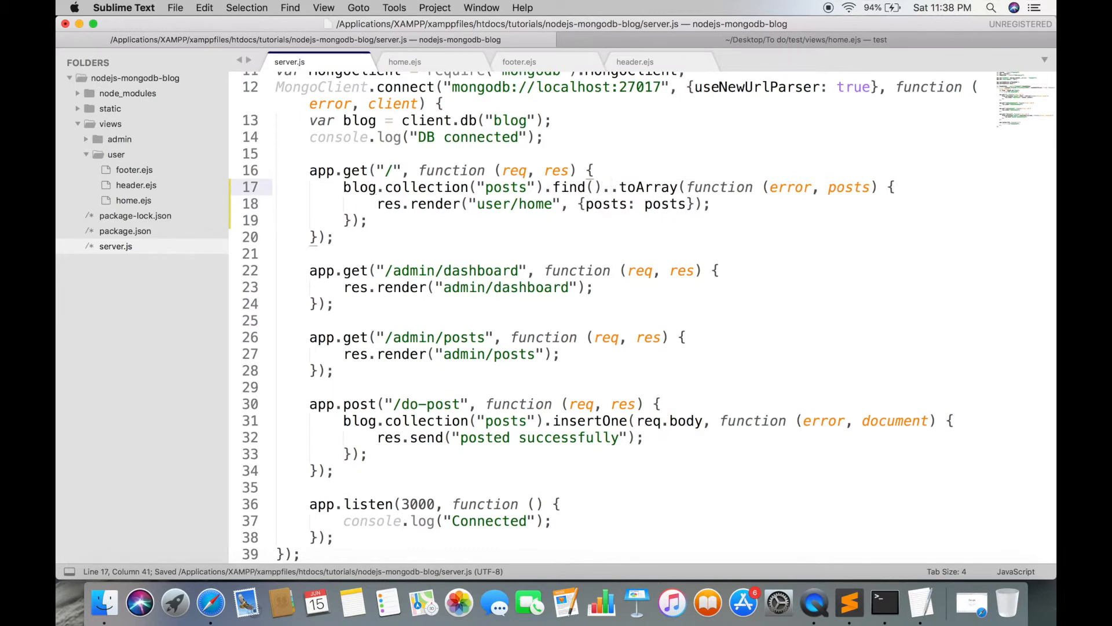
Add .sort({"_id": -1}) before .toArray in the home route query and save.
{"action": "type", "text": "sort()"}
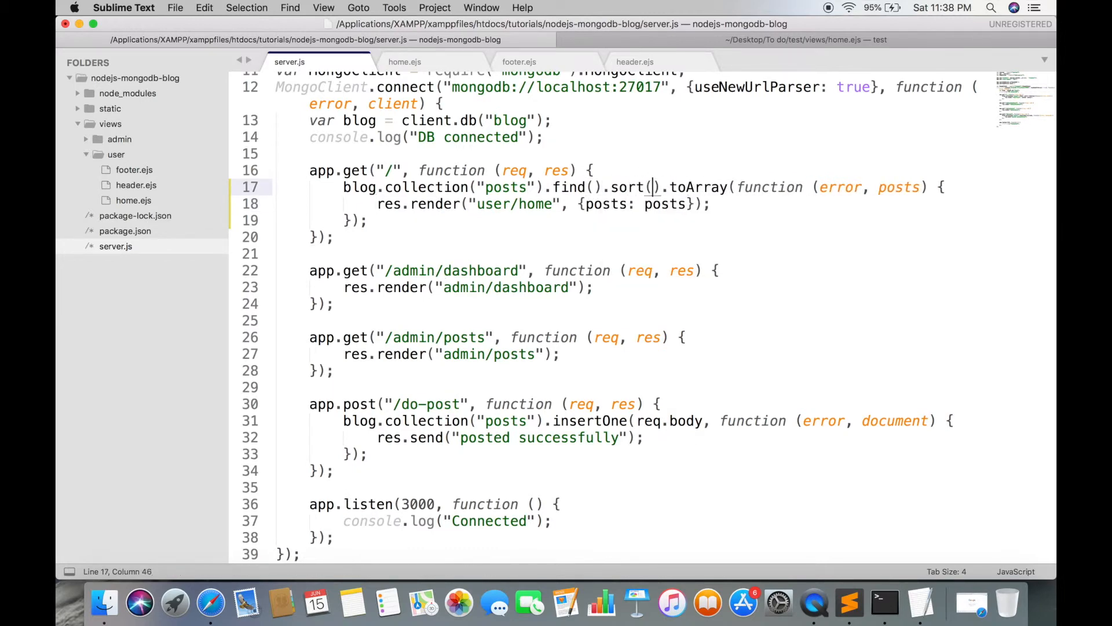
{"action": "type", "text": "{\"_\""}
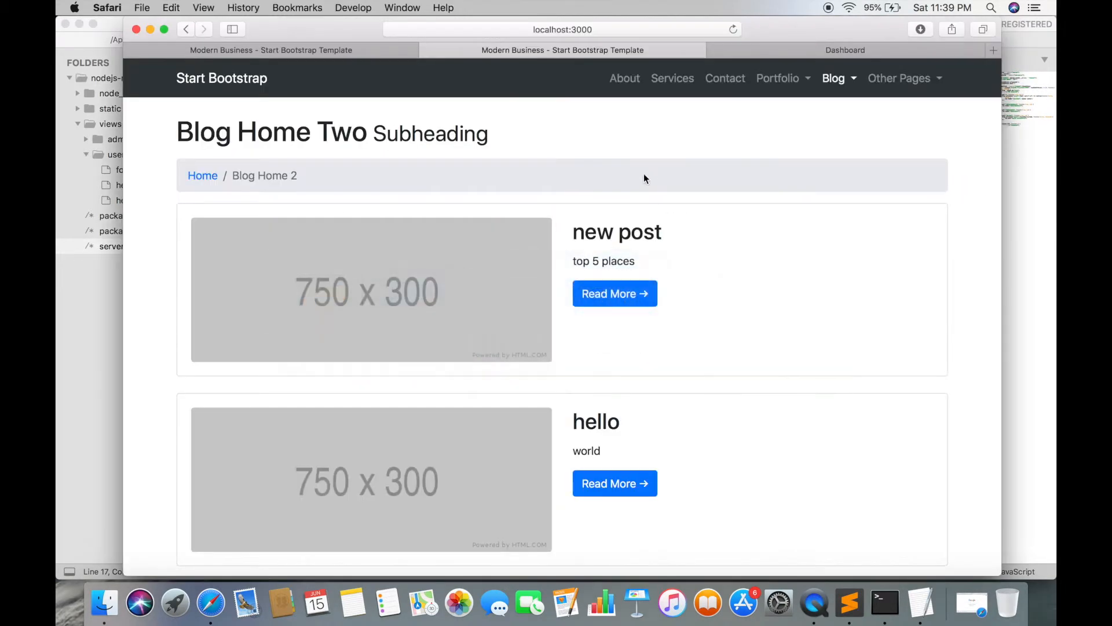
Check the sort call in server.js, then reload the home page in Safari.
{"action": "left_click", "coordinate": [735, 29]}
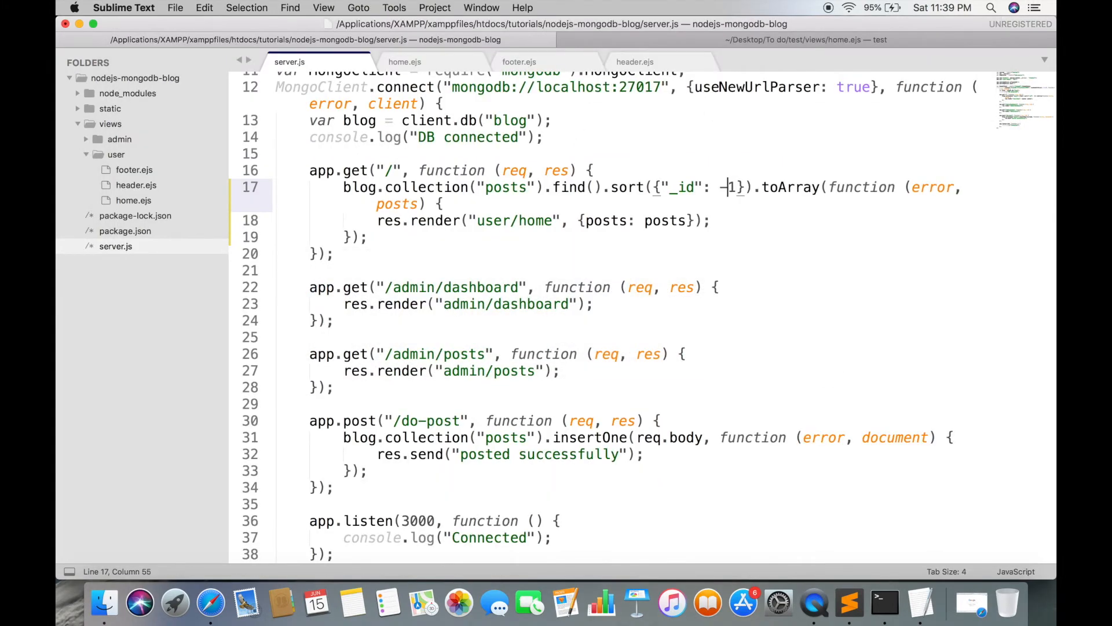
{"action": "left_click", "coordinate": [106, 602]}
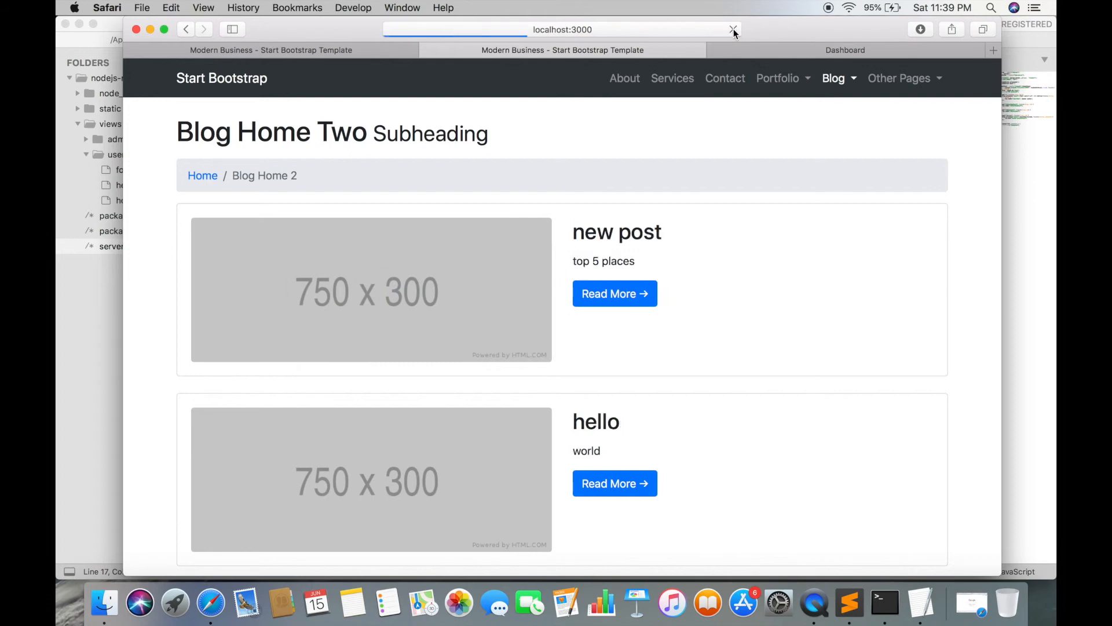
{"action": "left_click", "coordinate": [735, 29]}
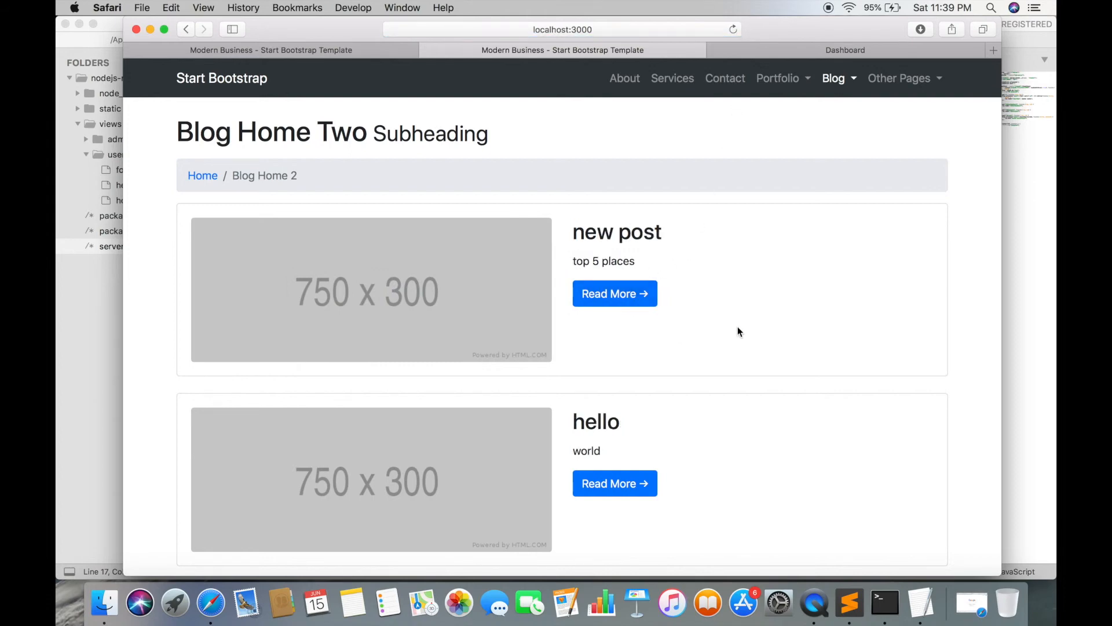